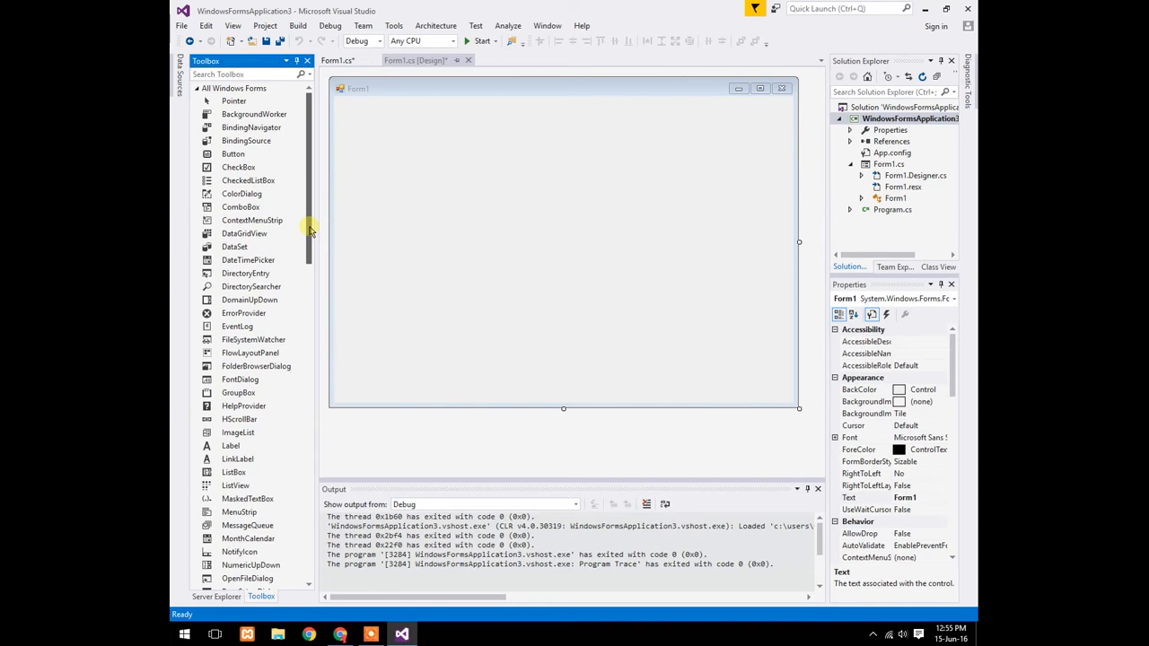
Create an empty button1_Click_1 handler for the new button on Form1.
scroll(down, 3)
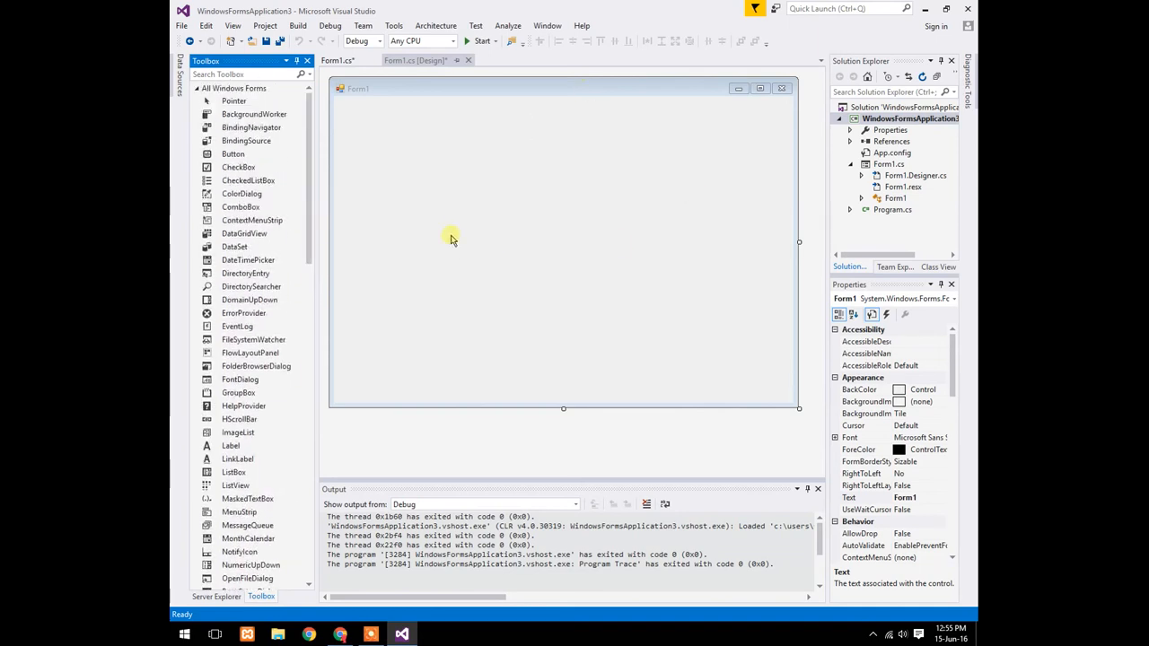
mouse_move(479, 265)
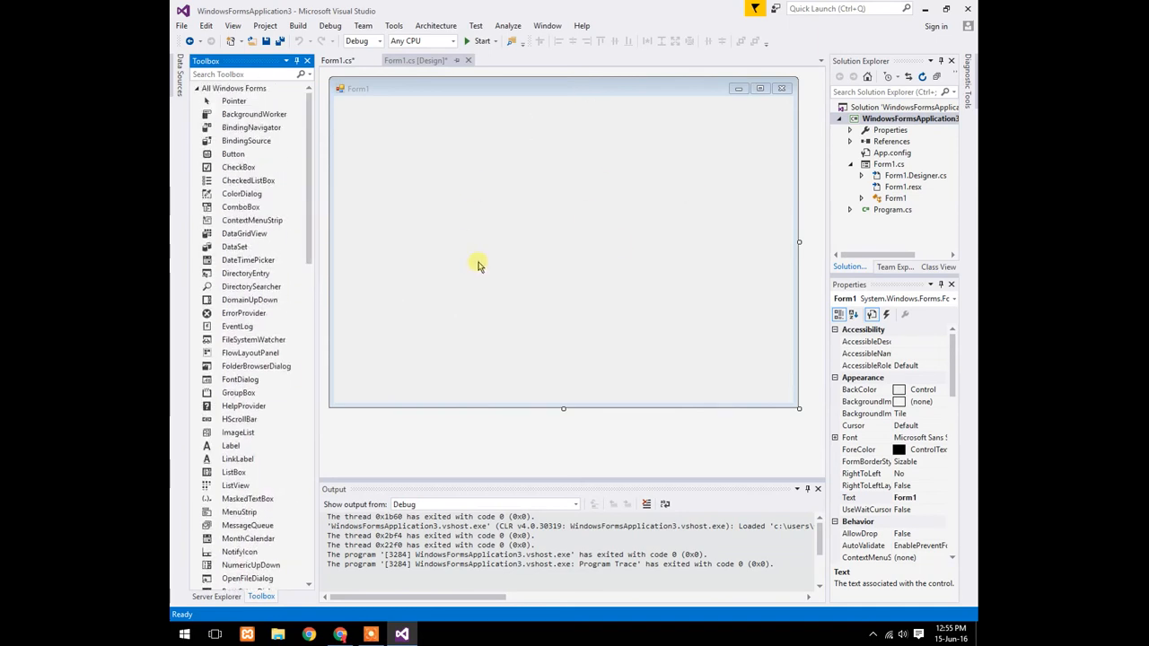
mouse_move(312, 214)
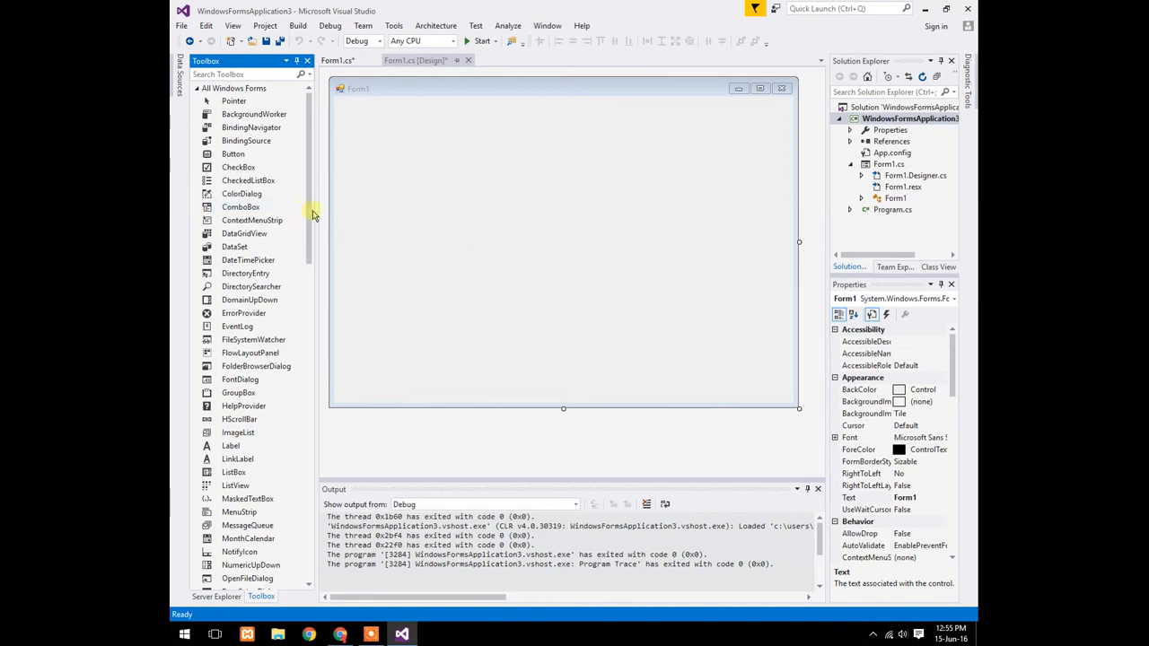
scroll(down, 3)
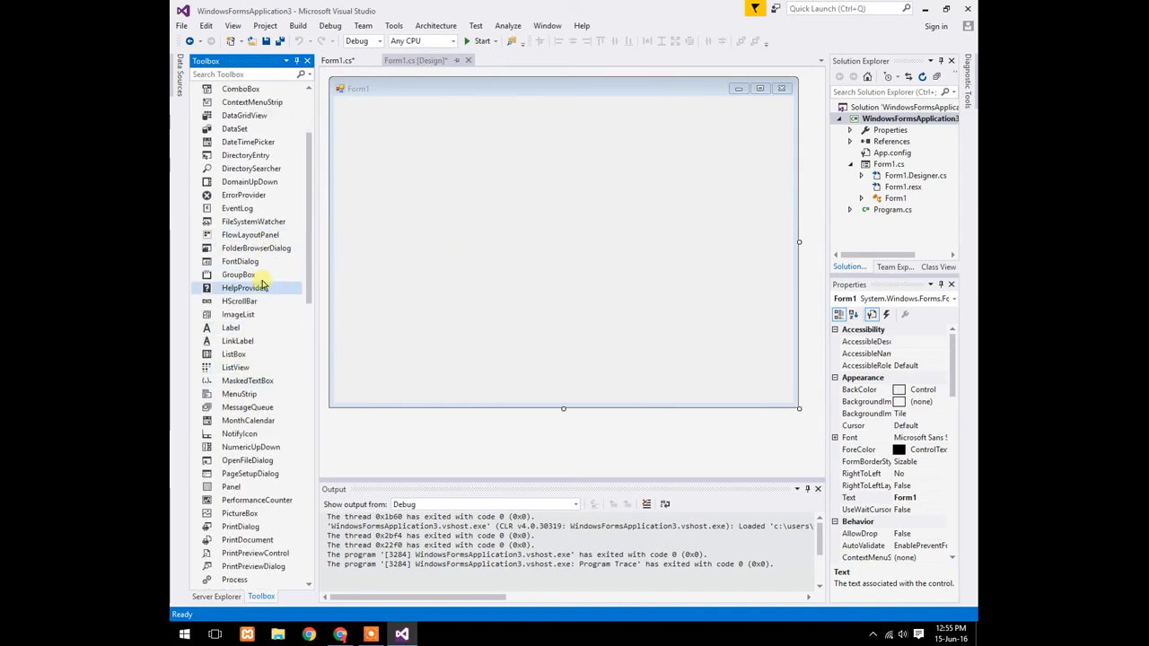
scroll(down, 3)
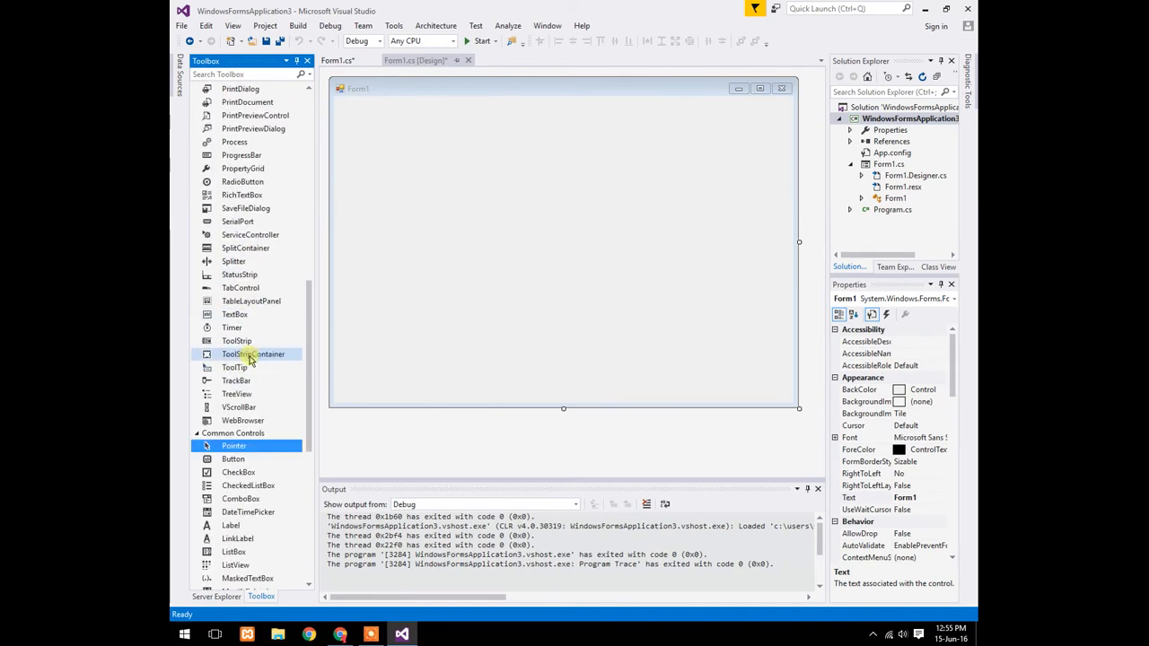
scroll(down, 3)
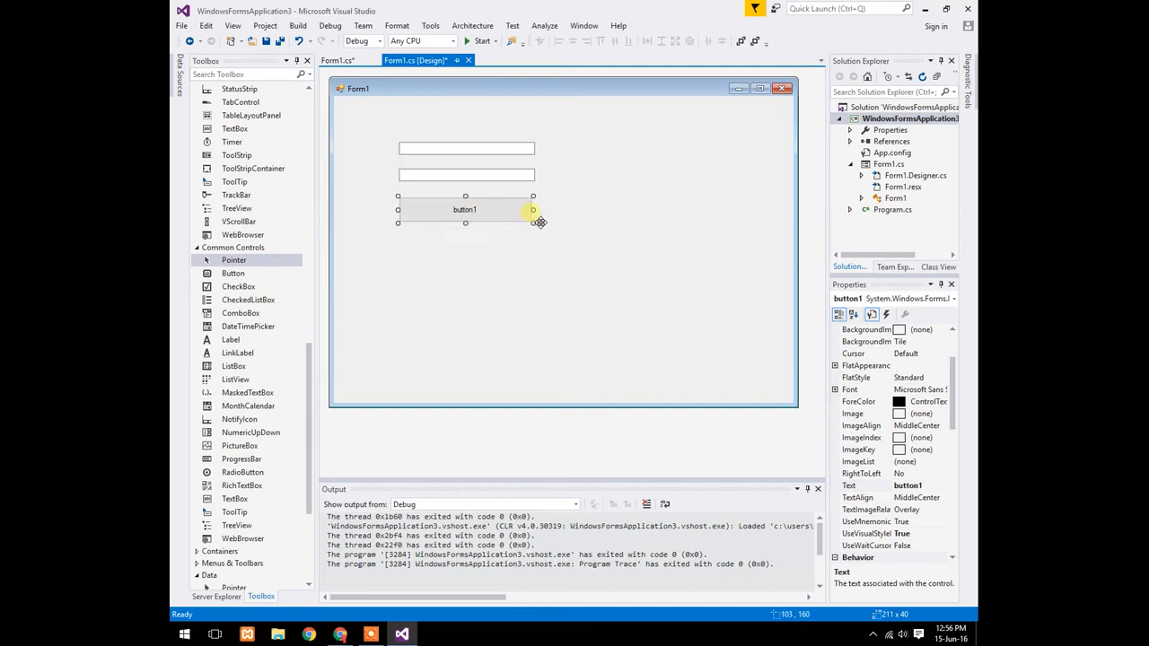
double_click(465, 209)
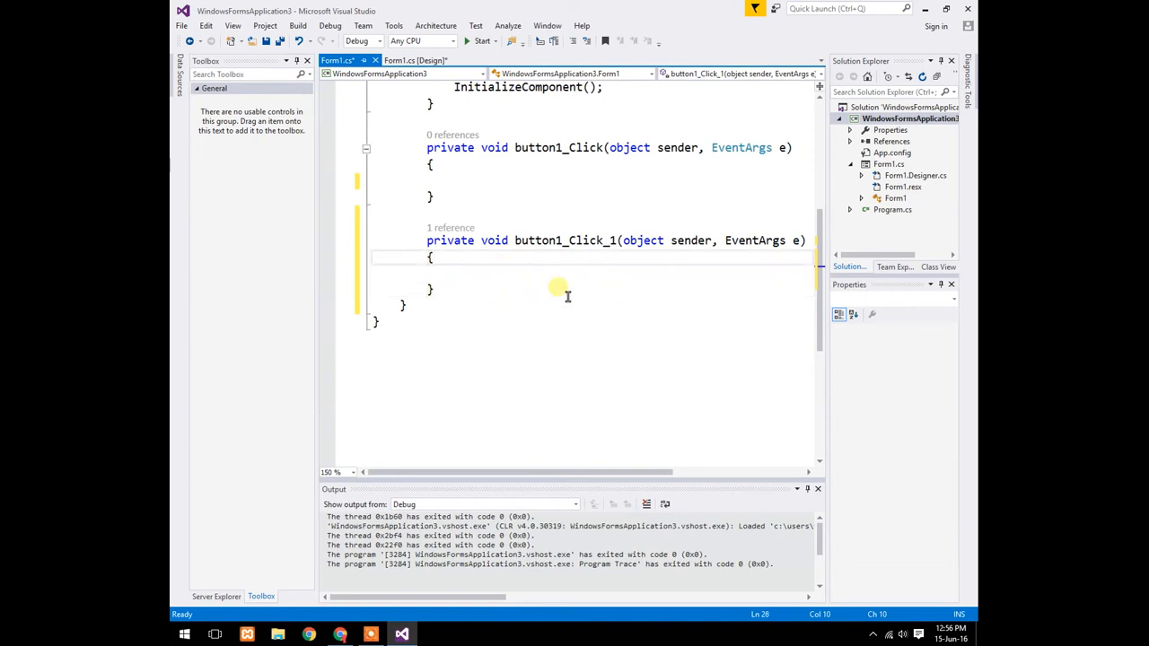
Declare double x and y and convert the textBox1 and textBox2 text with Convert.ToDouble.
text(double b)
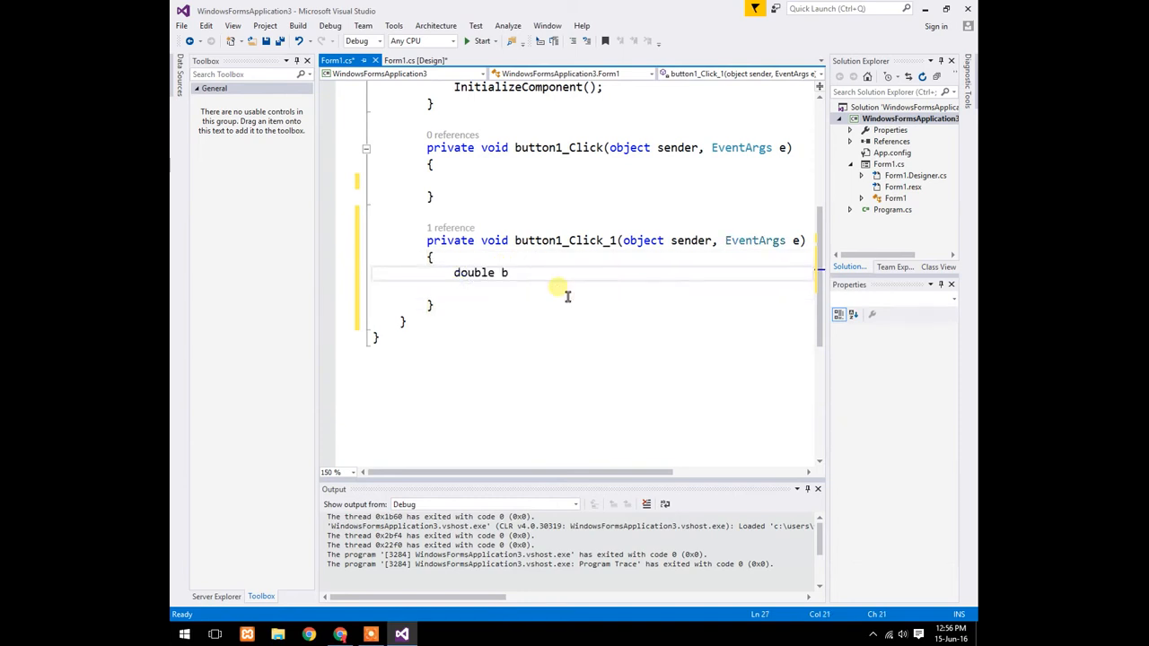
text(x)
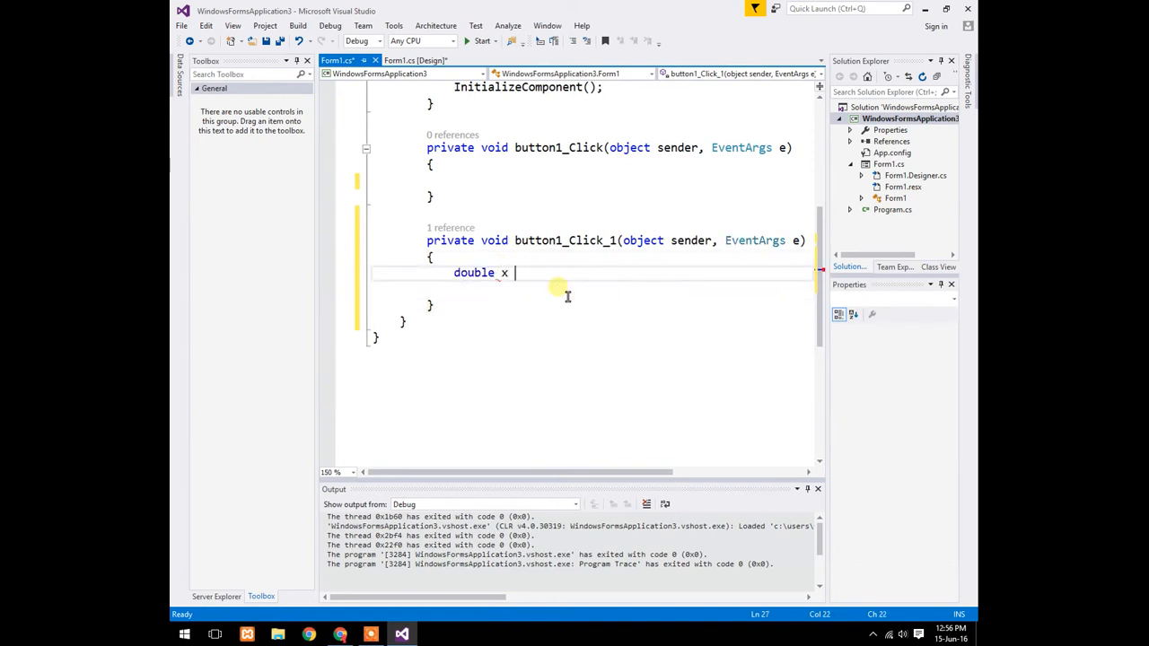
key(Backspace)
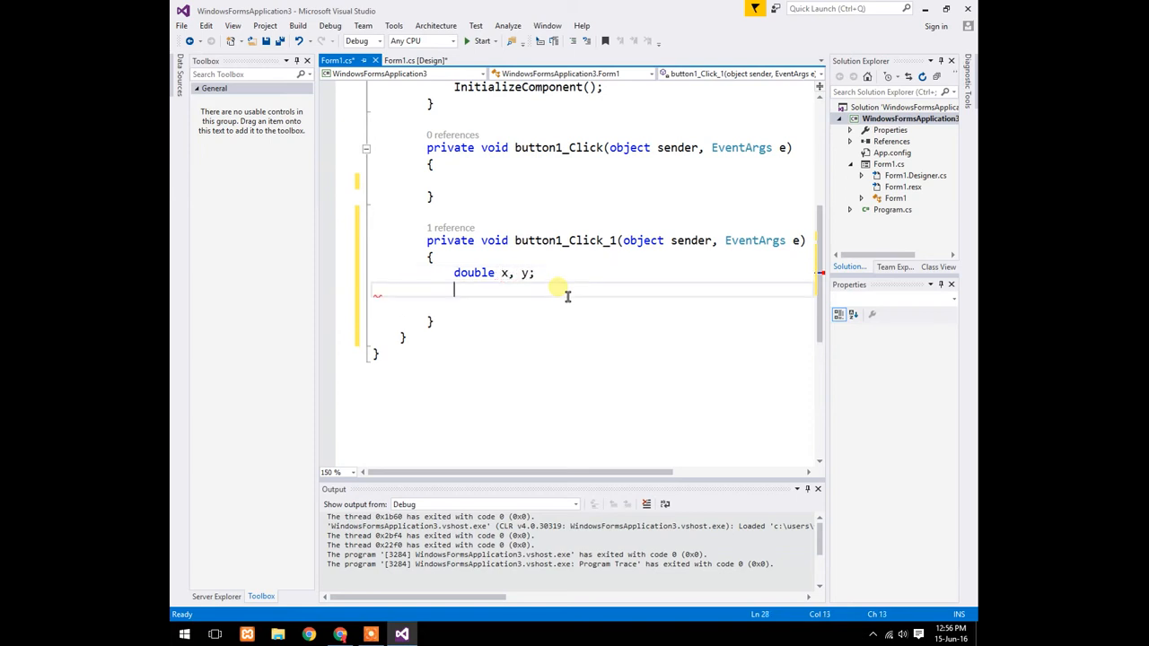
text(x=conv)
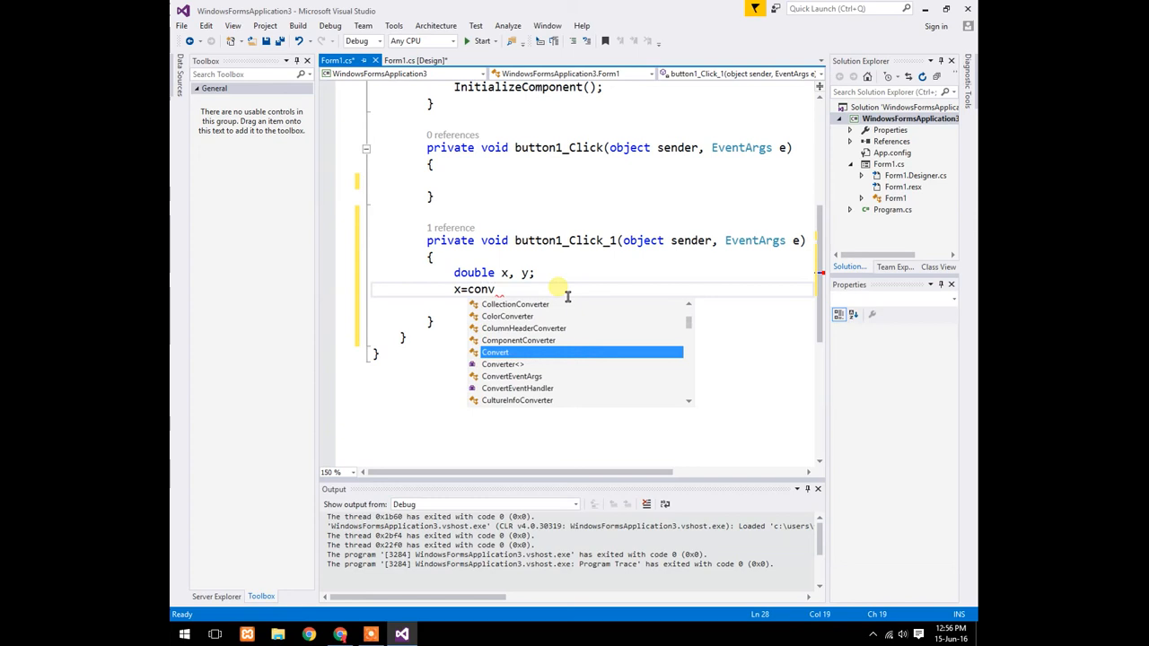
text(Convert.)
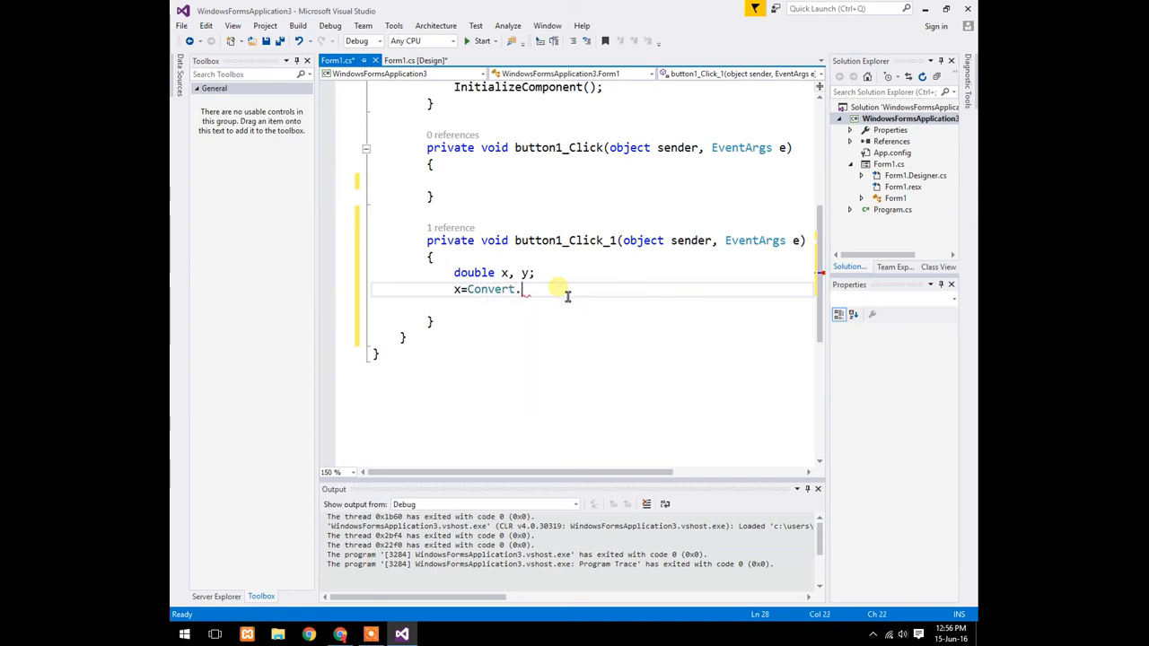
text(ToDouble)
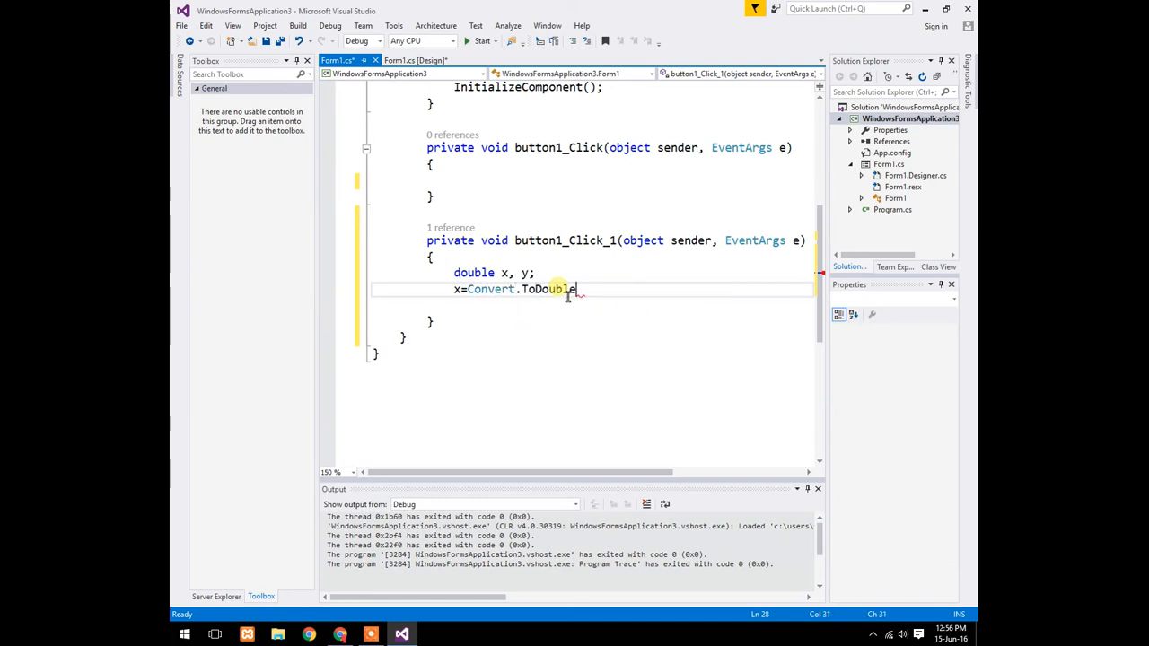
text((textBox1)
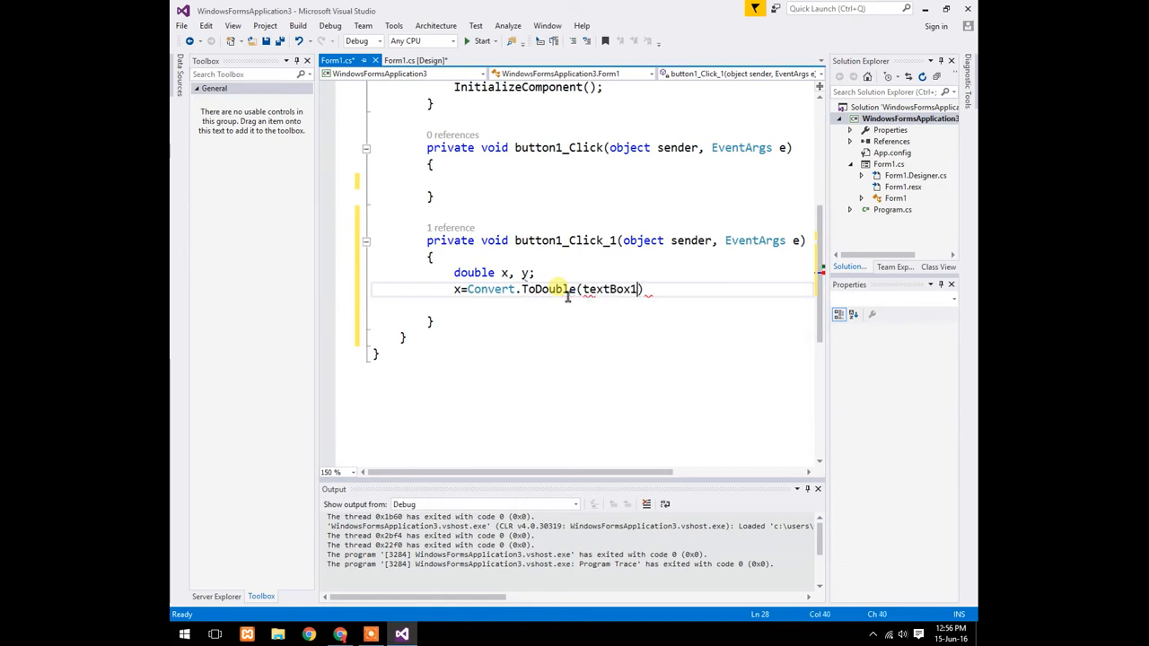
text(.Text)
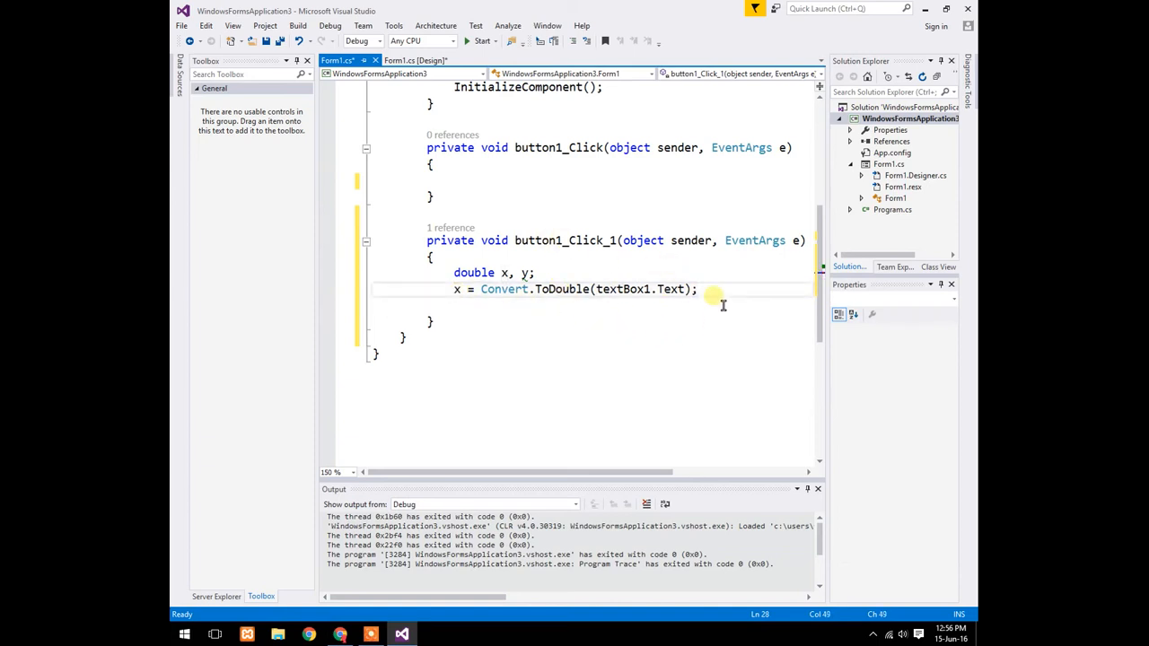
text(x = Convert.ToDouble(textBox1.Text);)
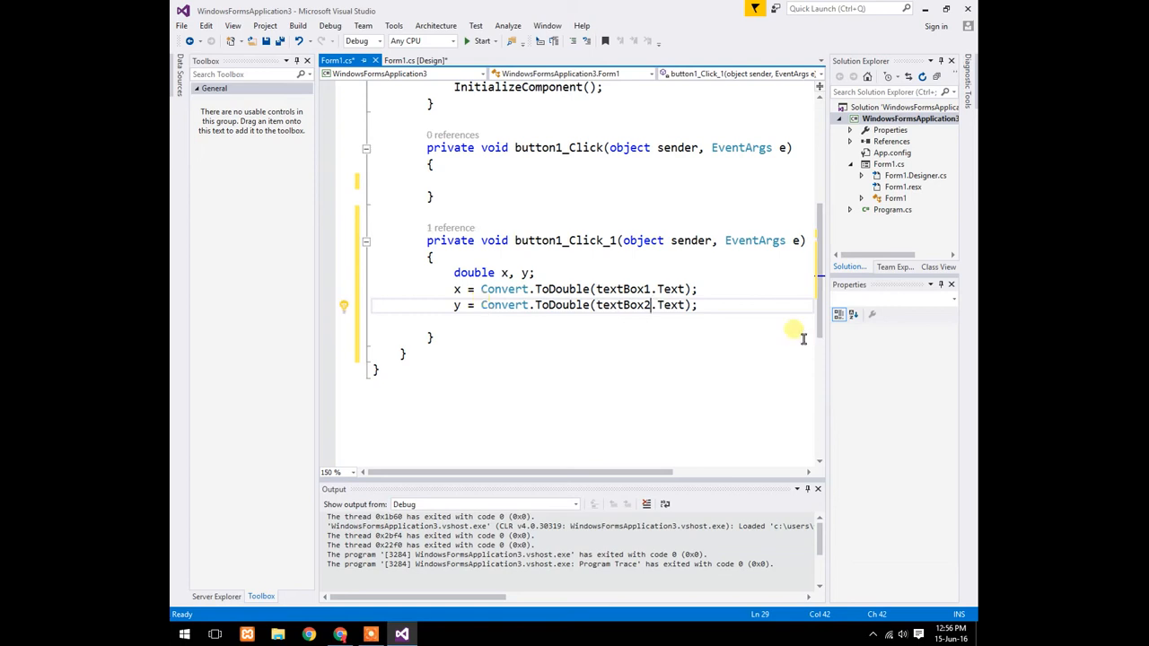
Show (x / y).ToString() in a MessageBox.
text(me)
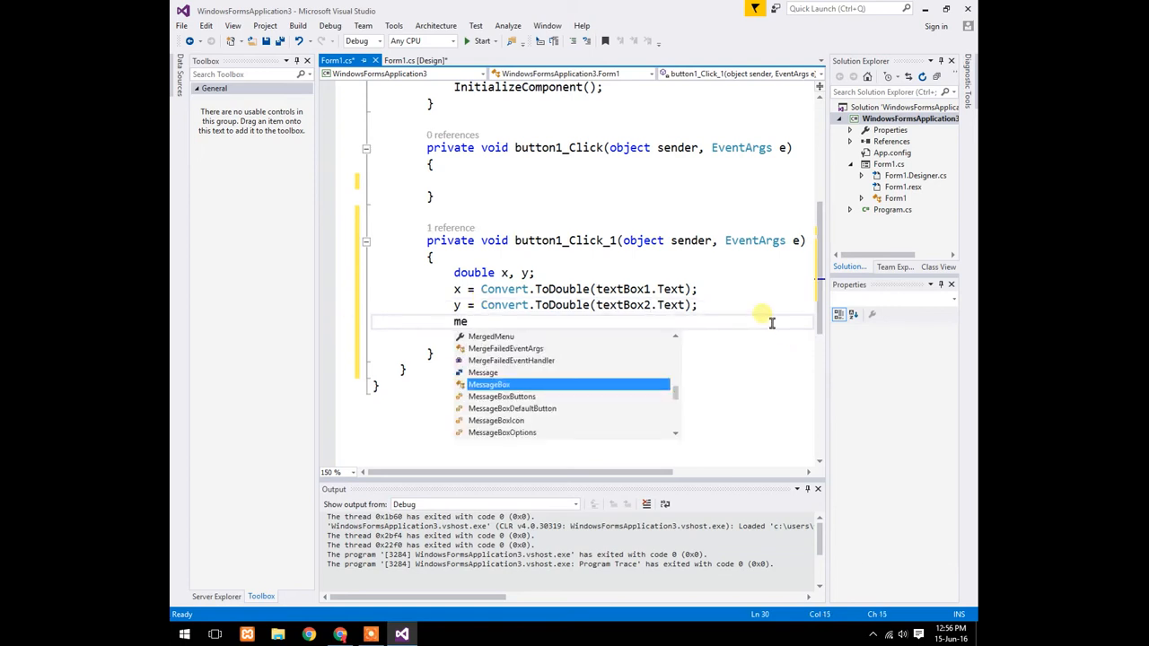
text(ssageBox.s)
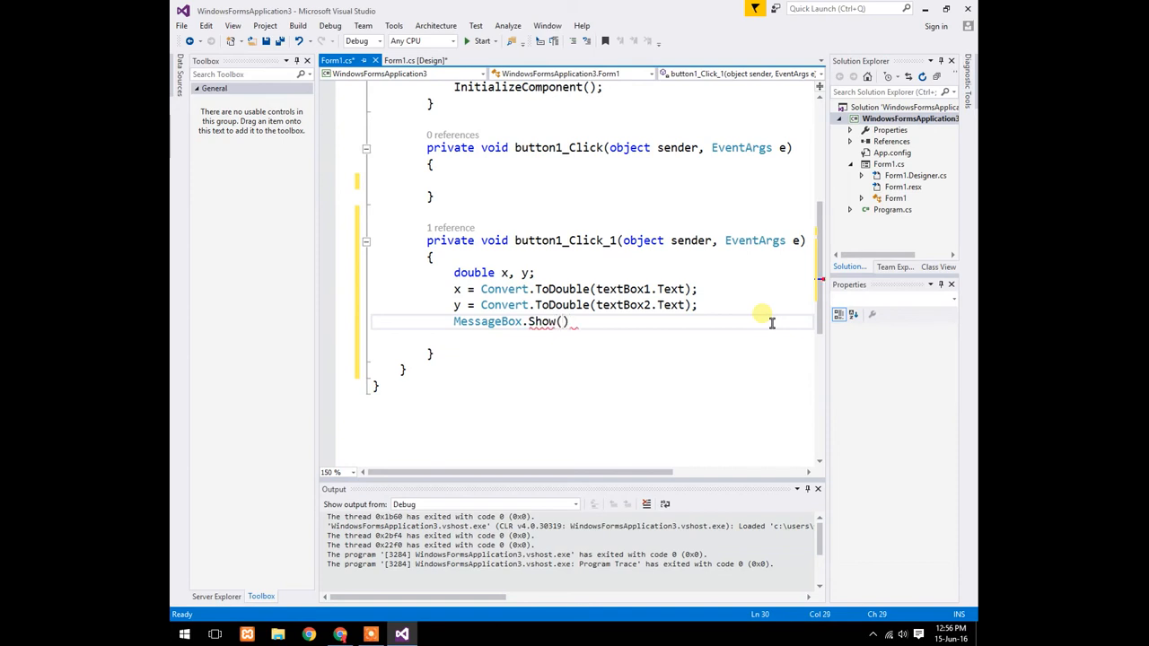
text(()
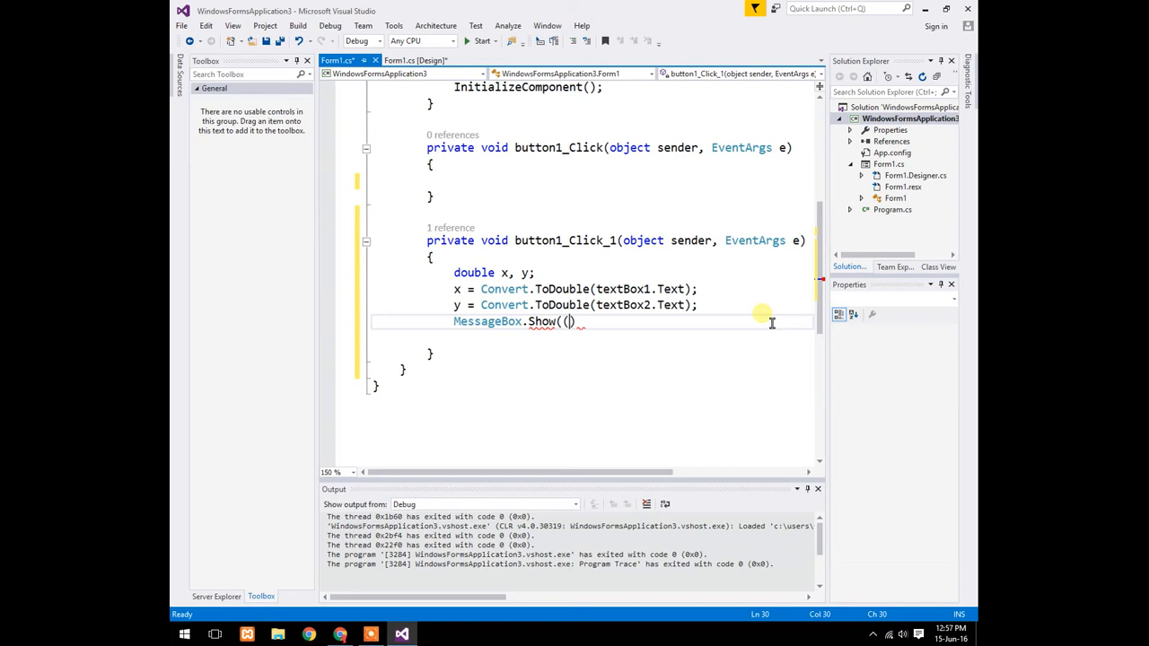
text(x / y)
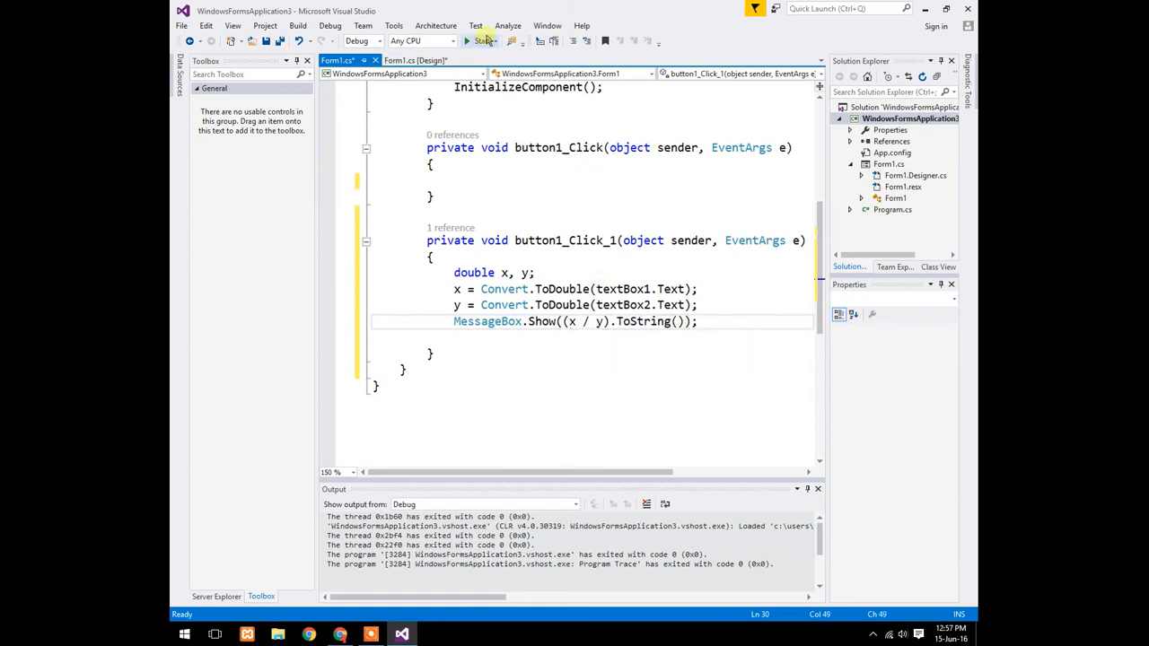
Run the form, divide 5 by 2 to get 2.5, then try 0 and 'a' as divisors.
click(469, 41)
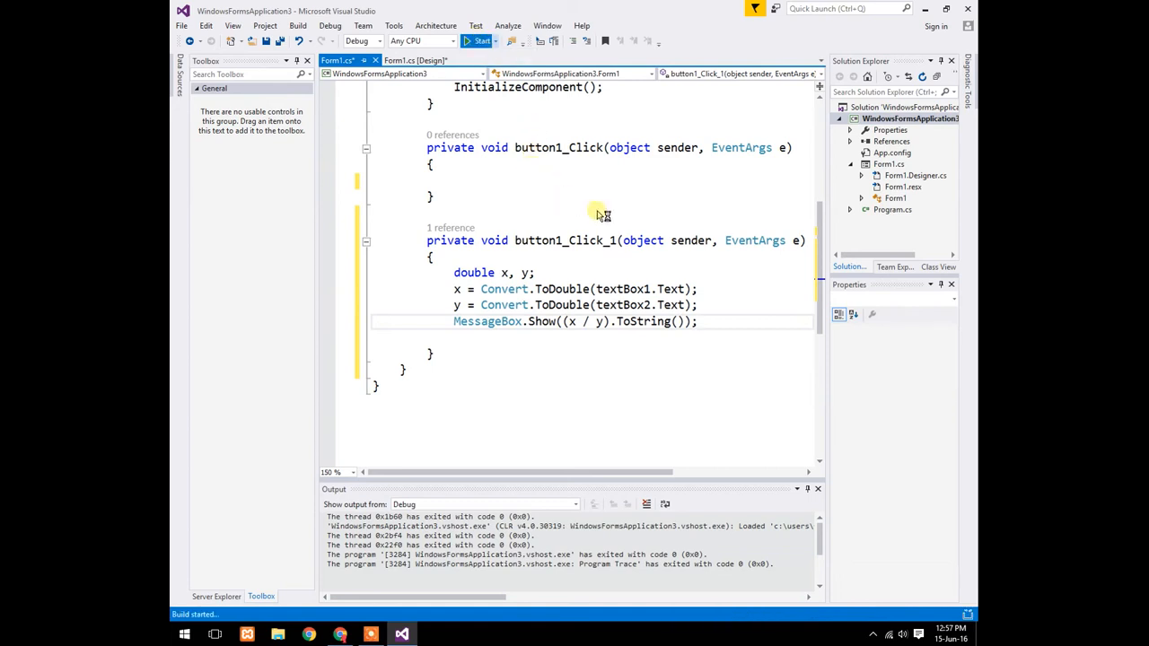
click(478, 41)
text(2)
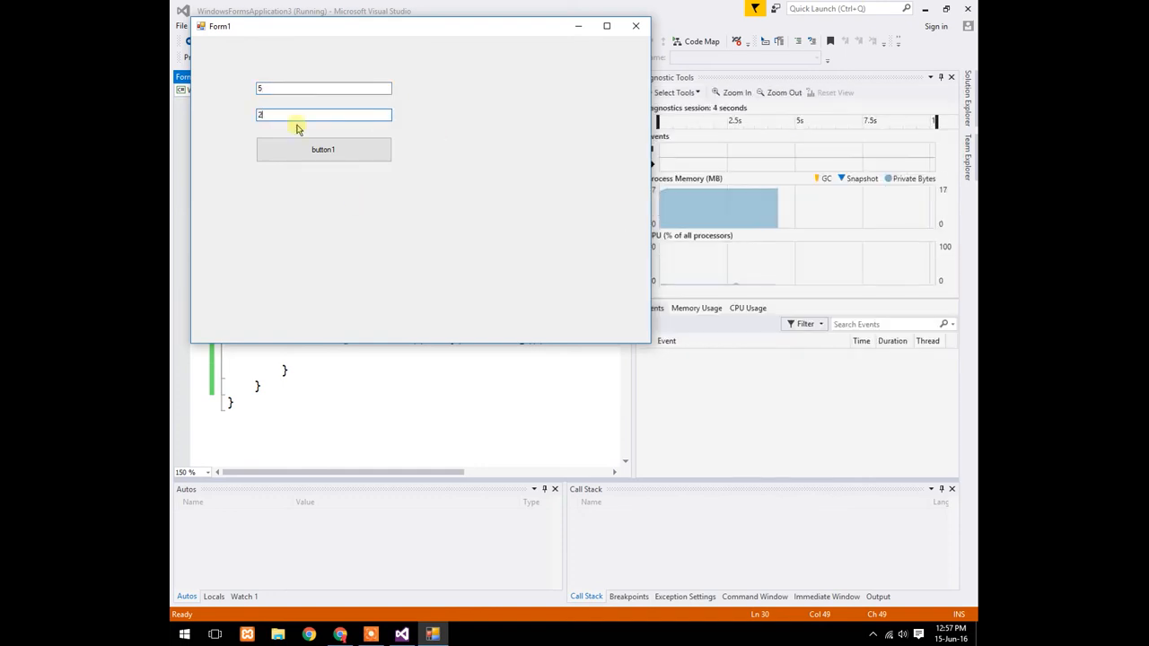
click(323, 149)
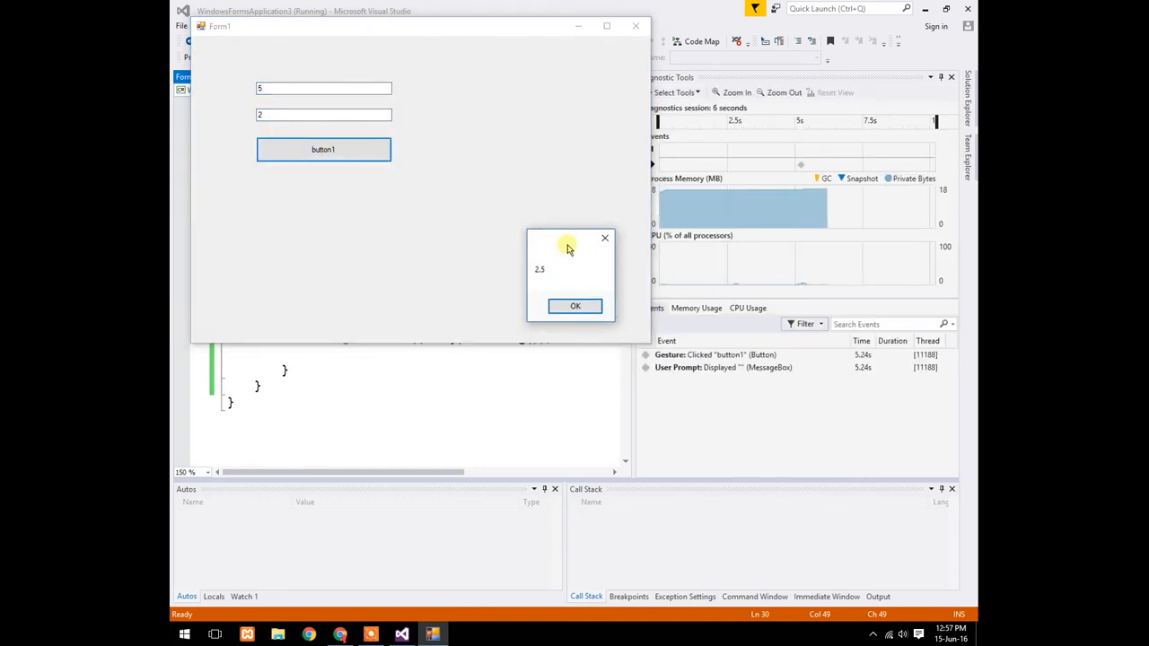
click(575, 306)
text(0)
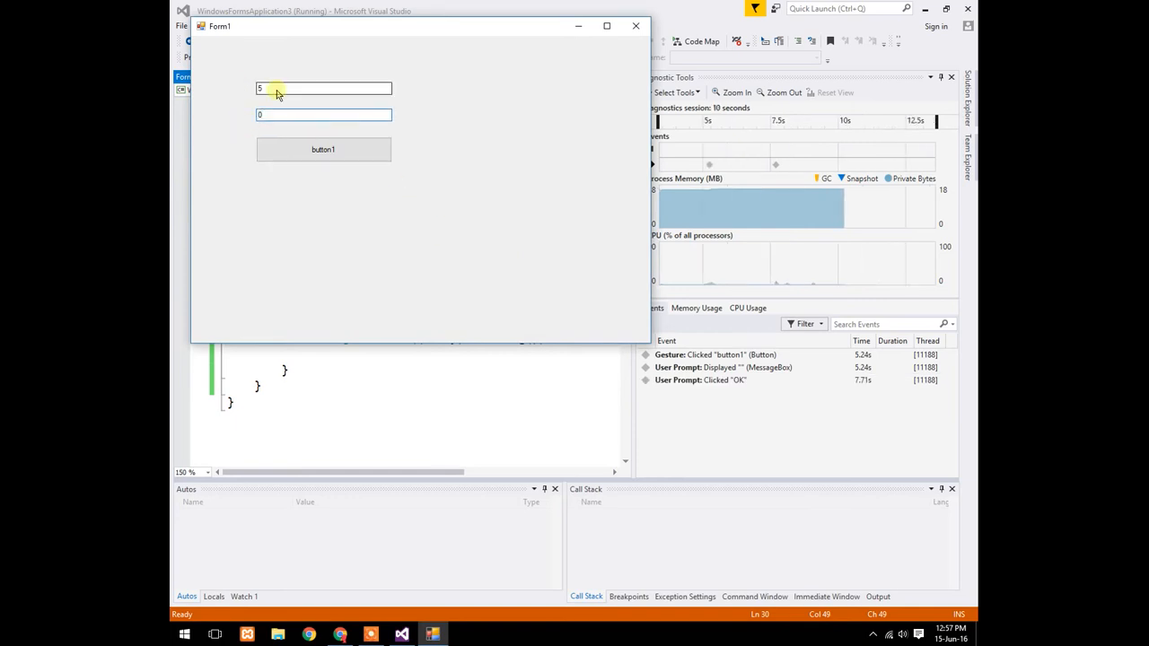
click(323, 149)
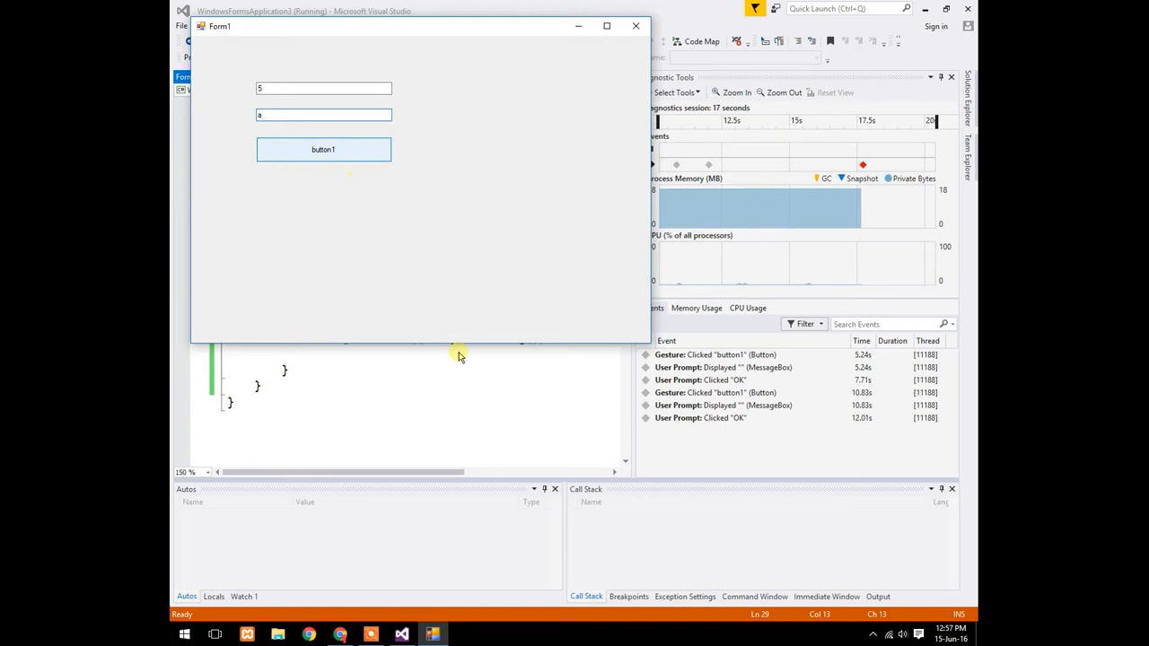
mouse_move(618, 345)
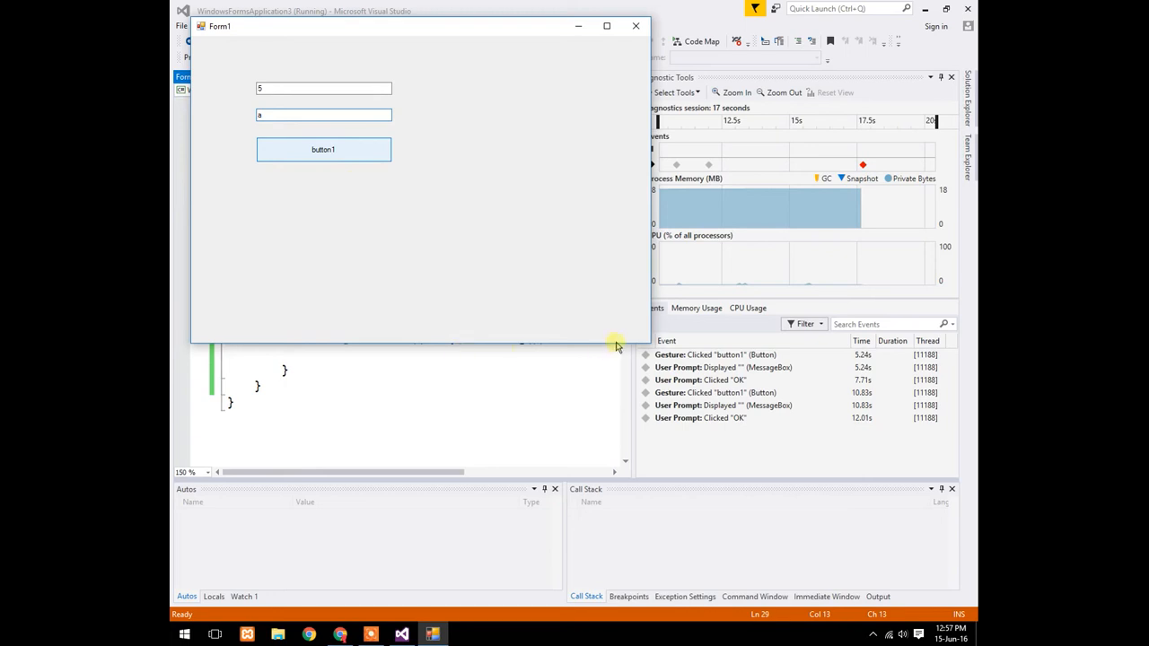
click(633, 28)
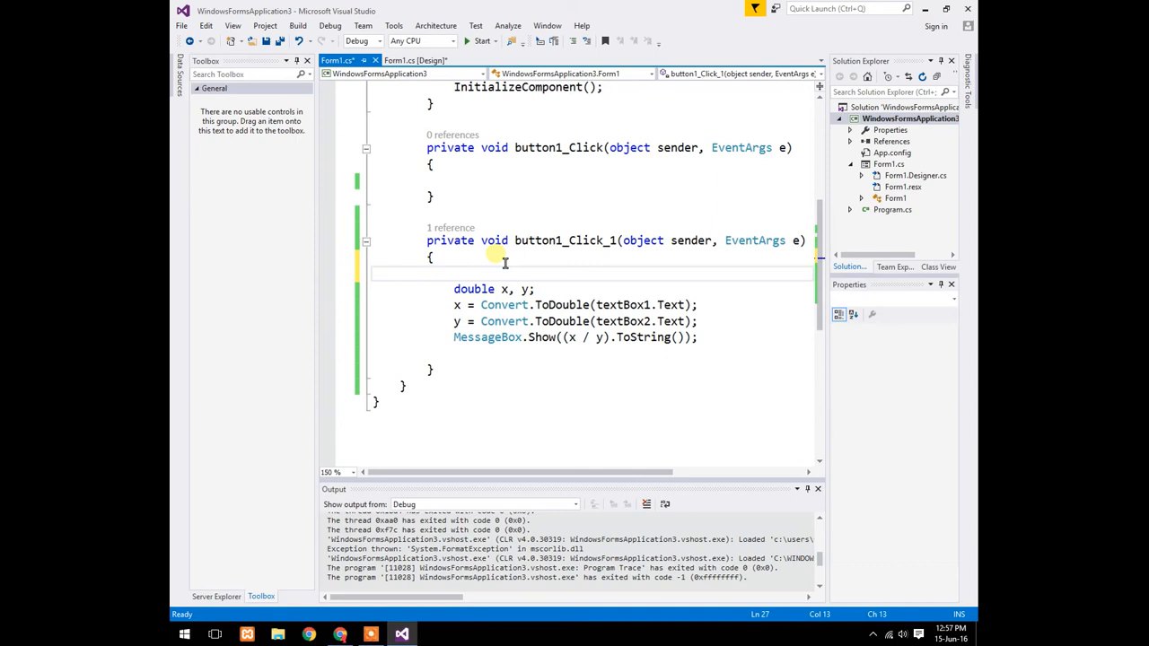
Wrap the division in try, adding catch (Exception ex) with MessageBox.Show(ex.Message).
text(try {)
click(593, 353)
text(})
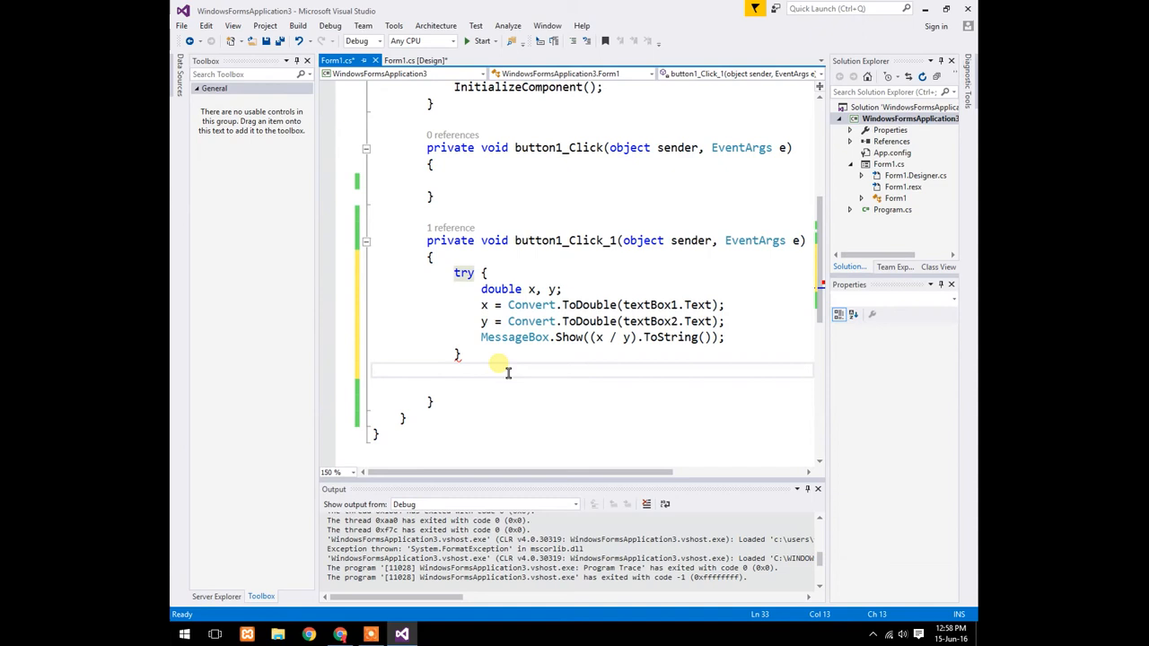
text(catch())
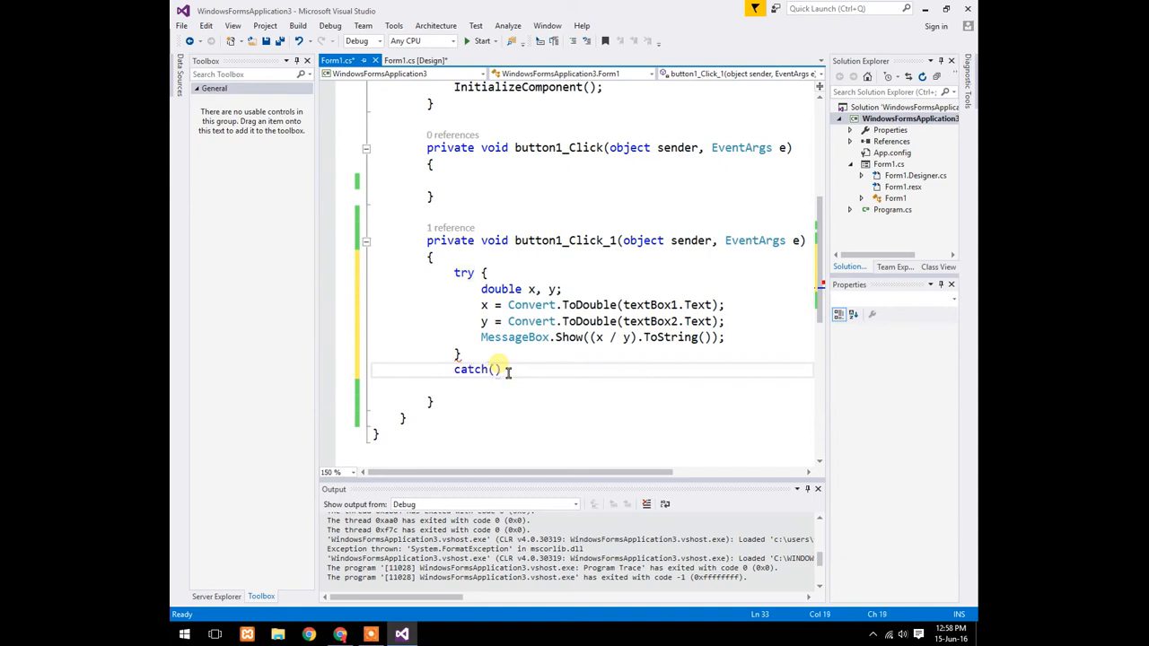
text(Exception ex)
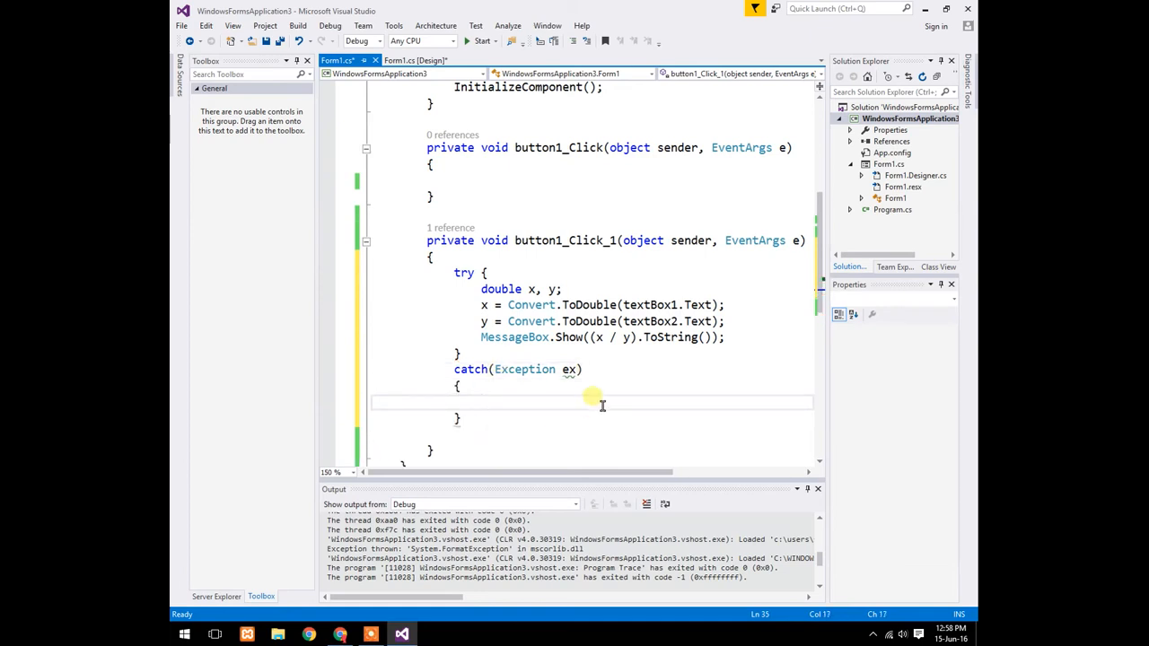
mouse_move(565, 416)
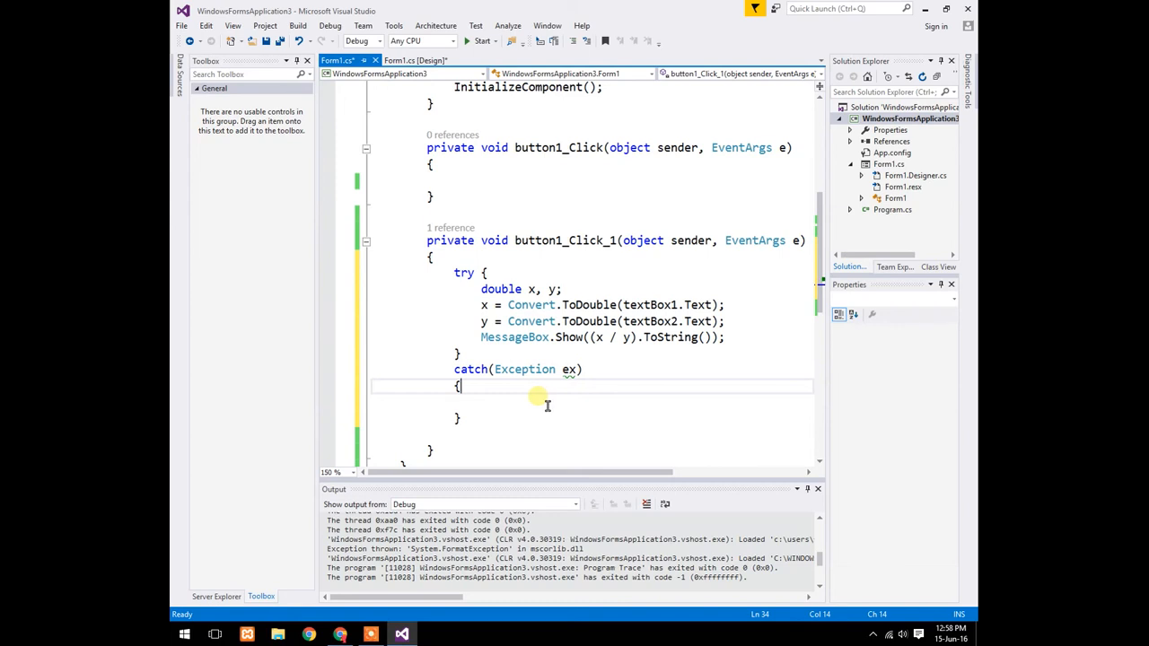
text(MessageBox)
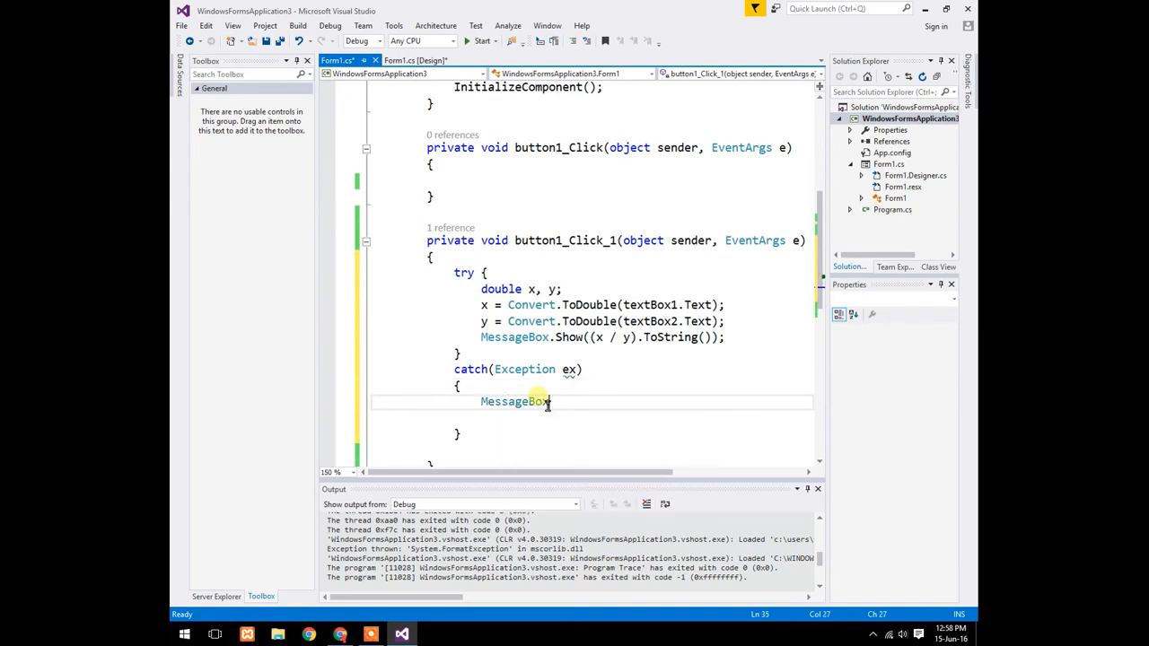
text(.Show)
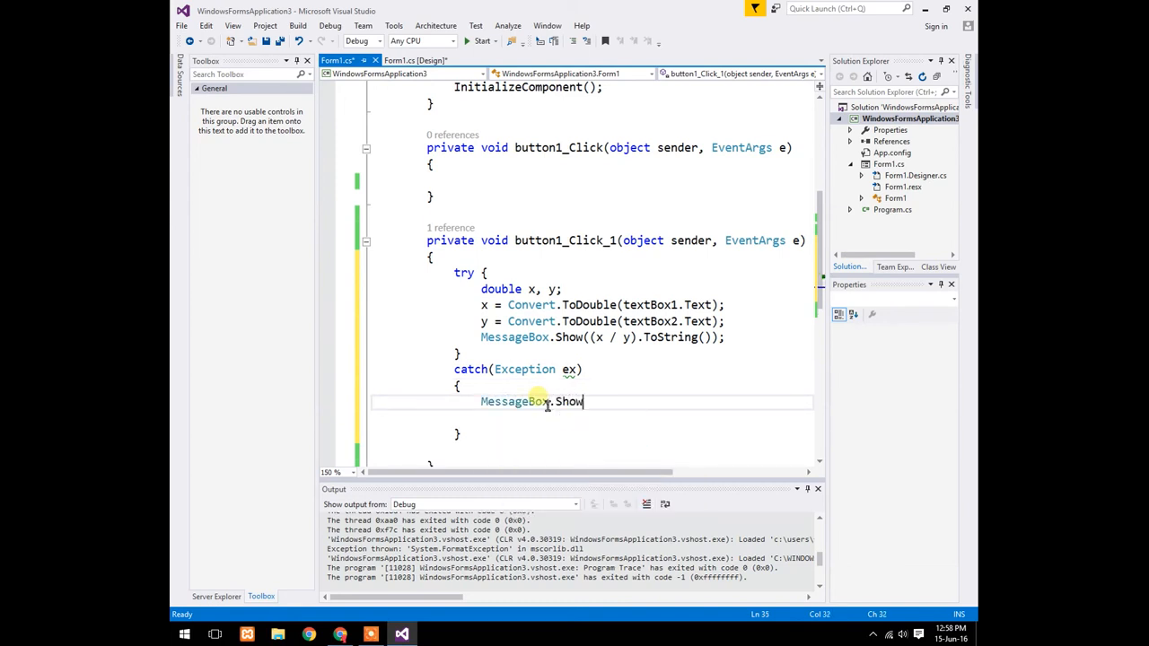
text((ex.,)
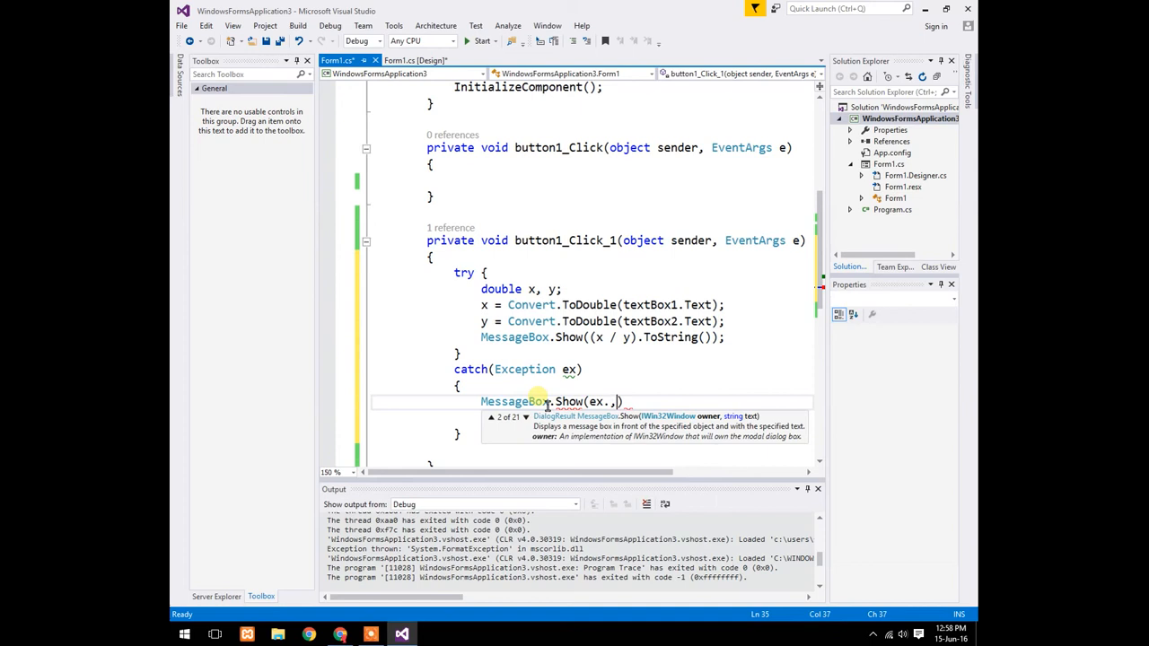
text(mess)
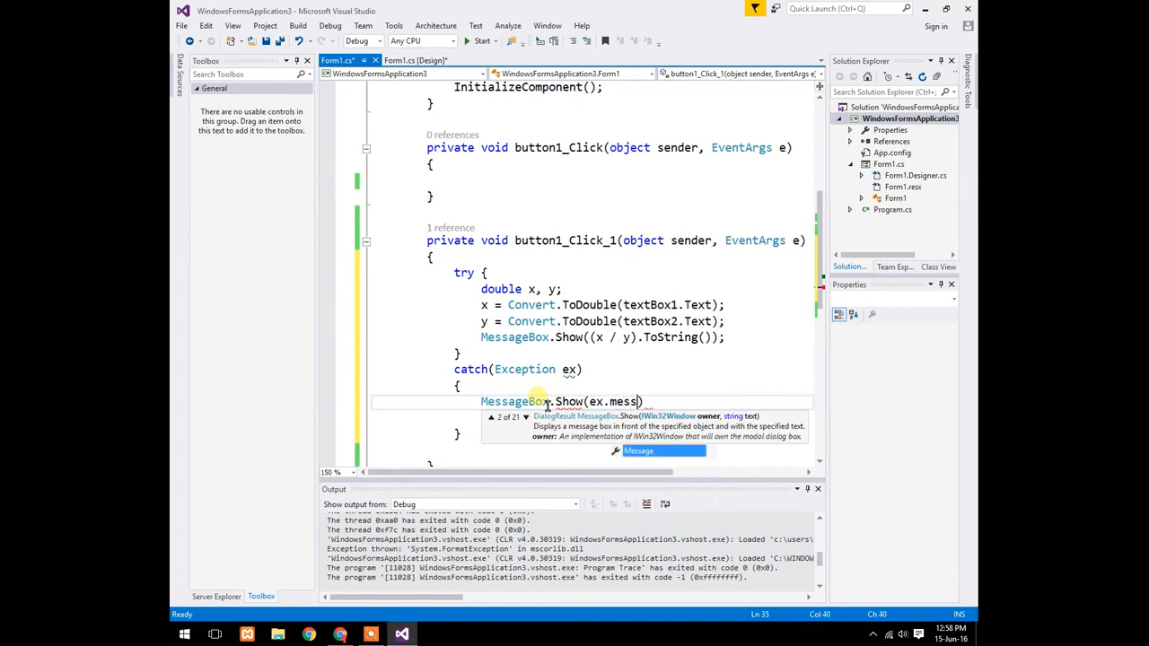
text(Message);)
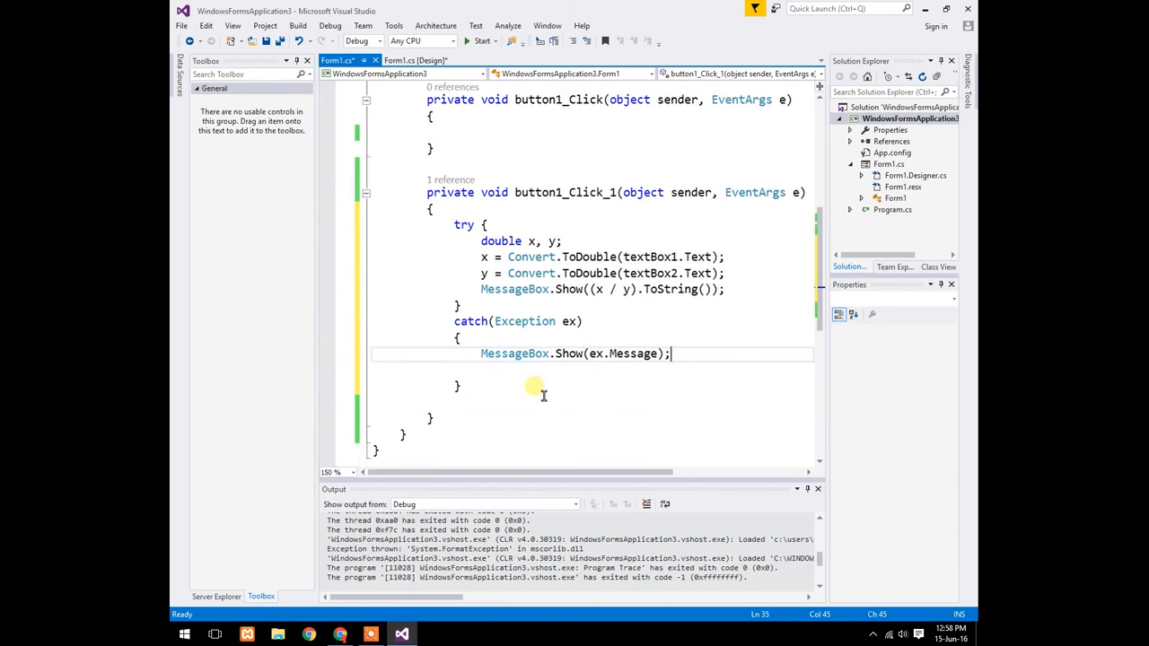
Add a finally block calling MessageBox.Show("final block executed").
text(fina)
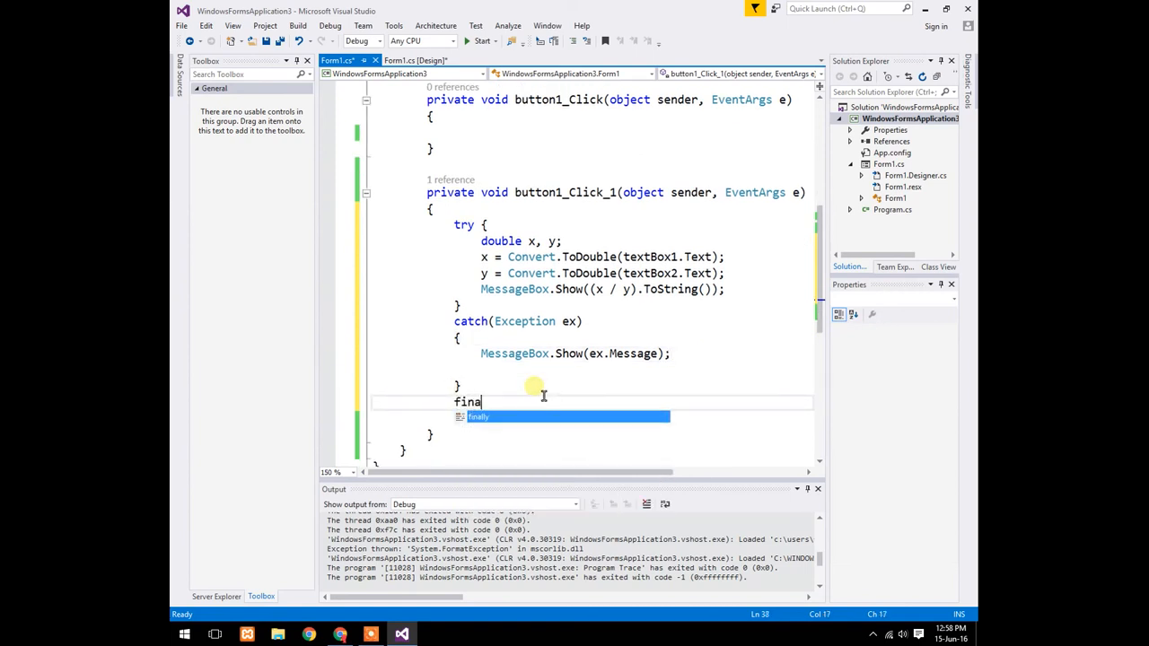
key(Tab)
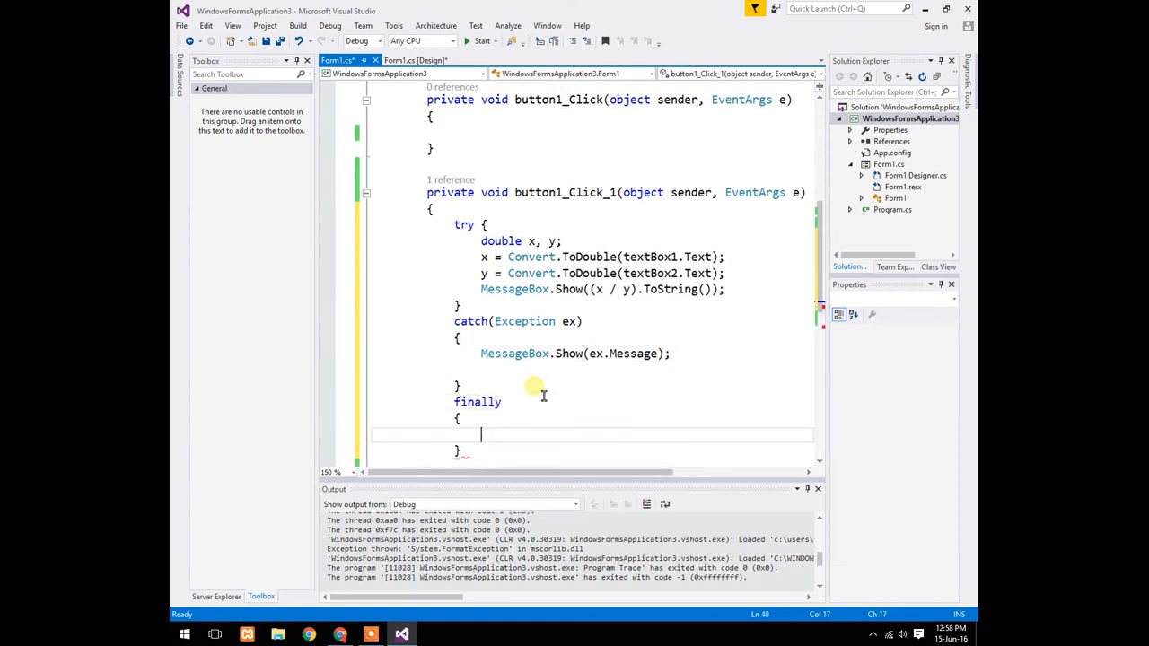
scroll(down, 3)
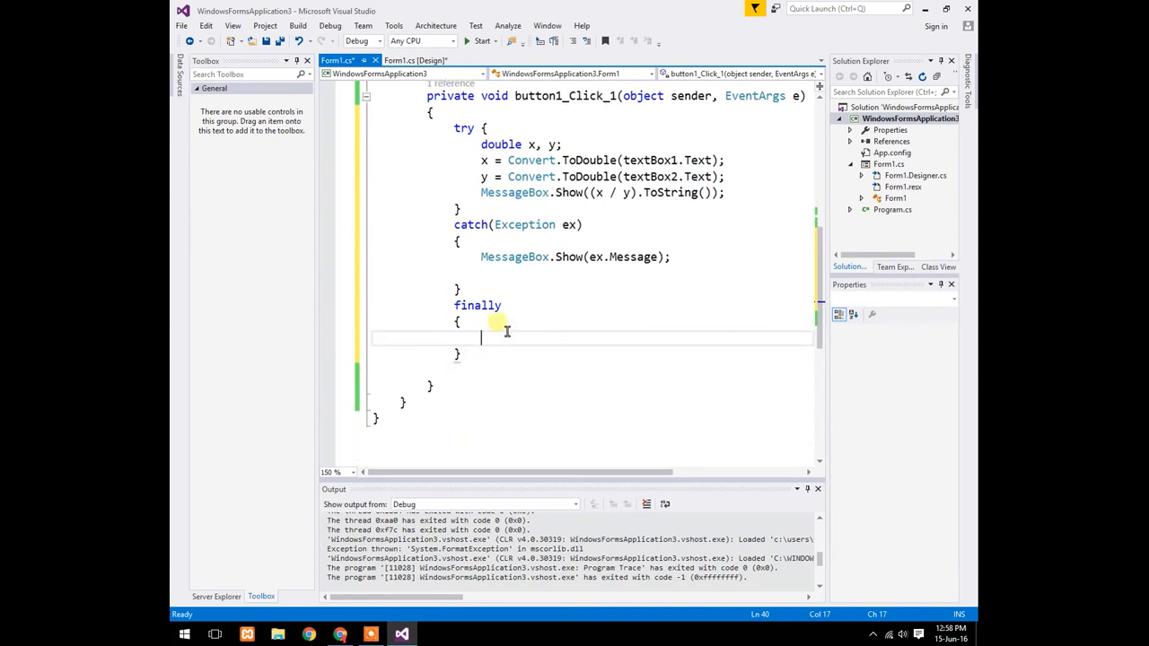
text(Message)
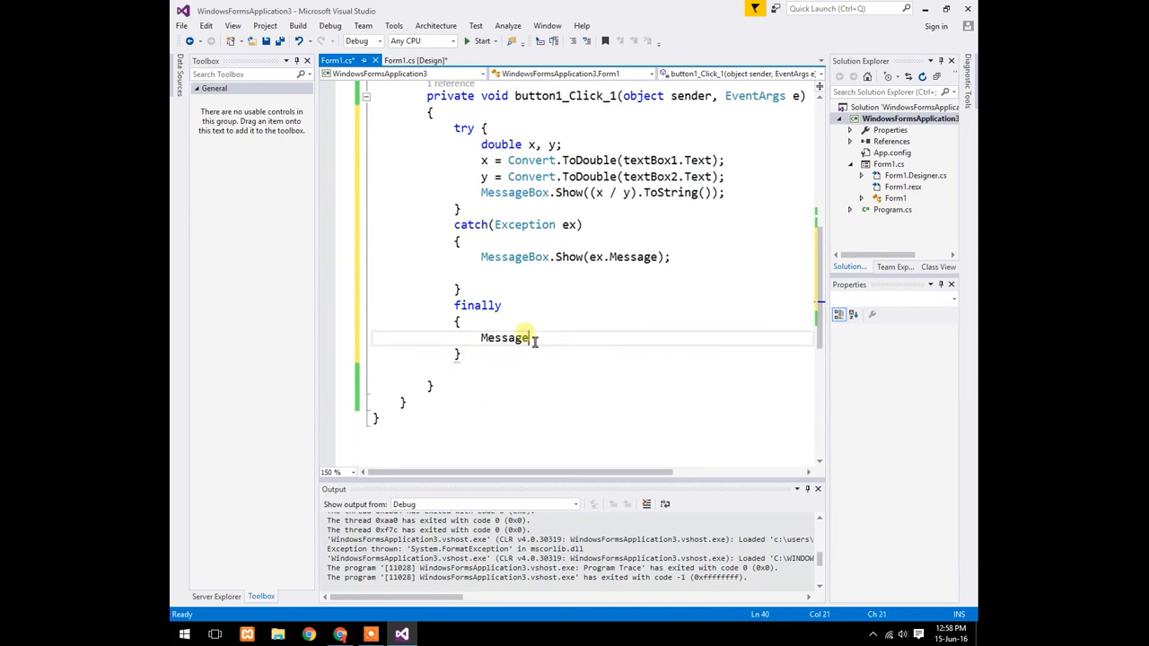
text(Box)
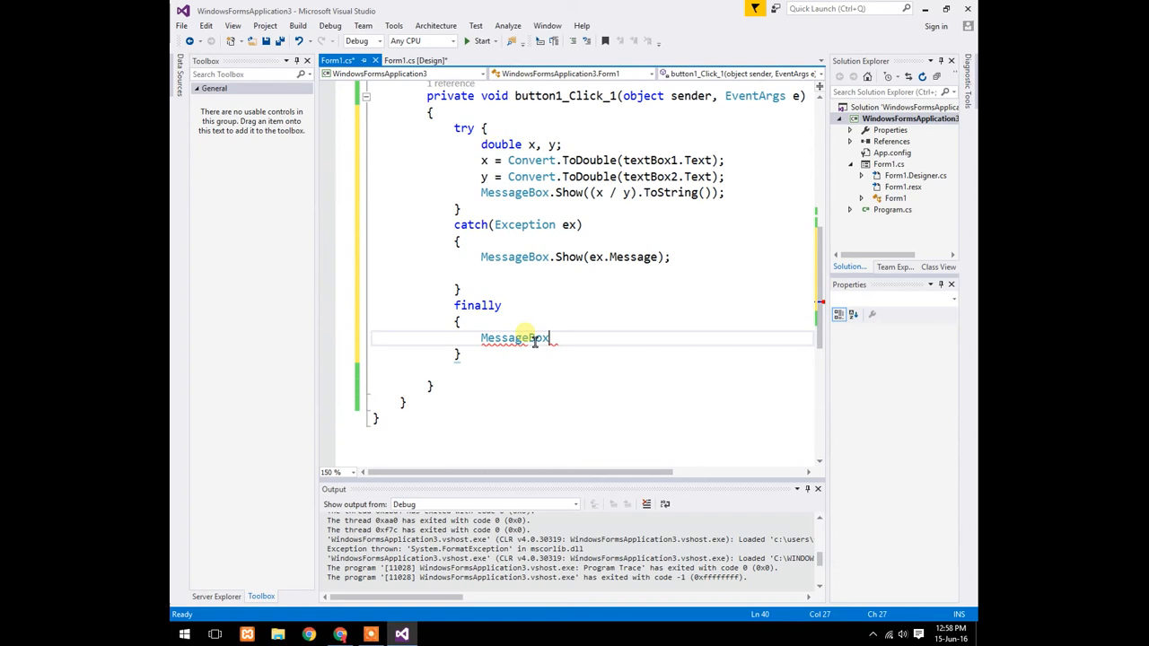
text(.Show)
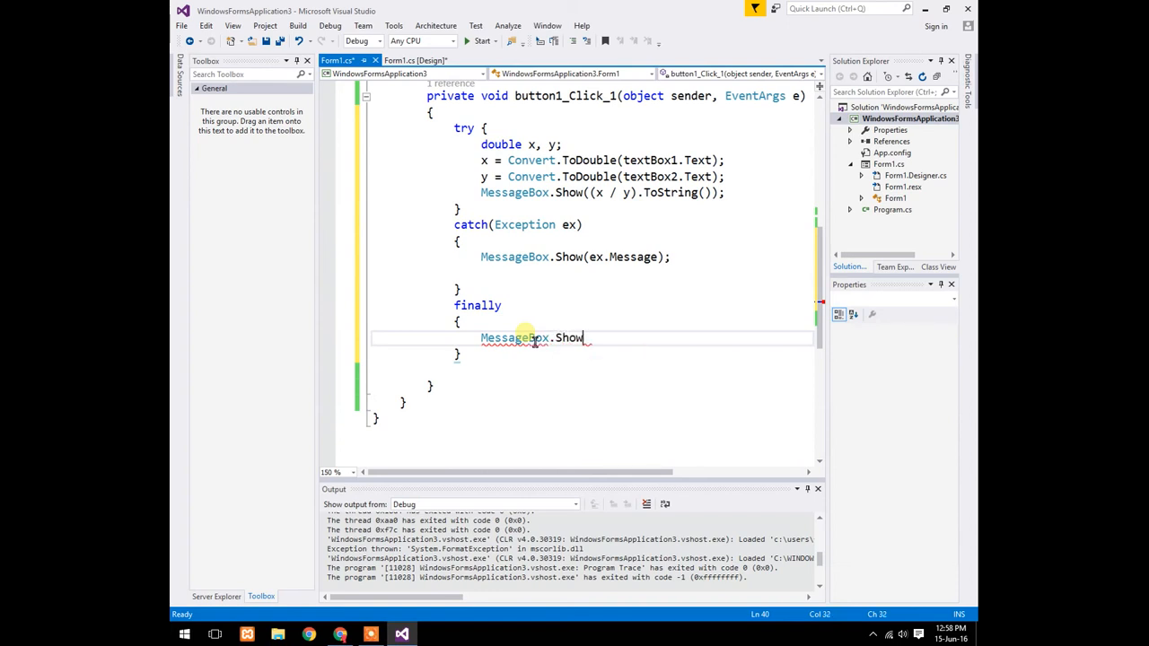
text(();)
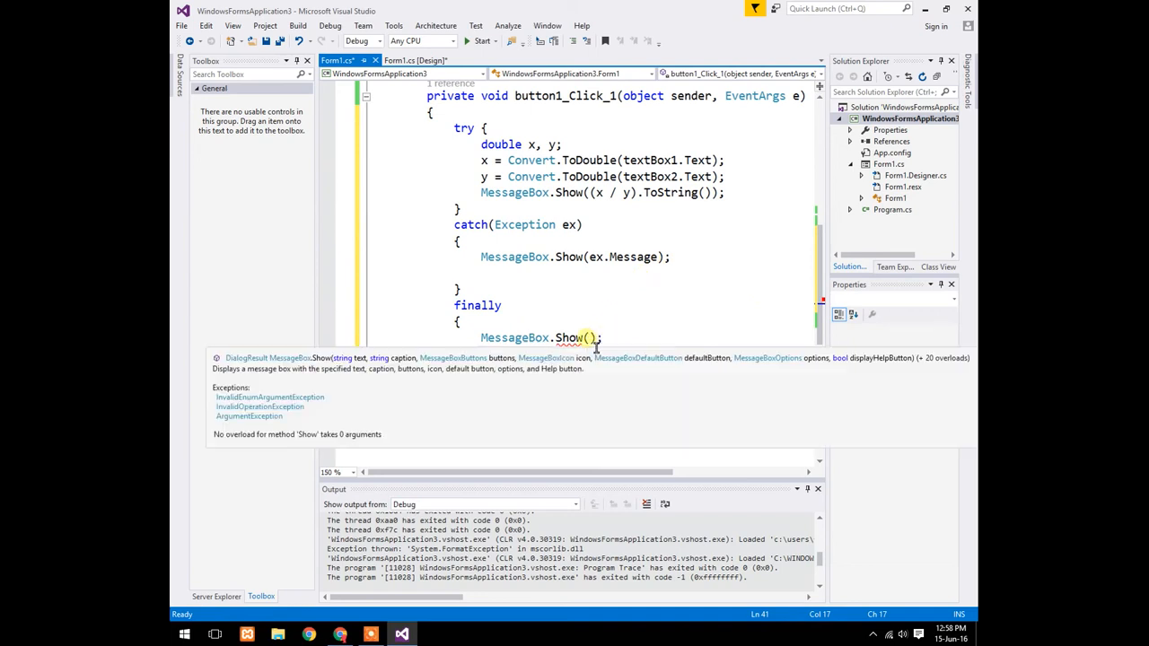
text("fi")
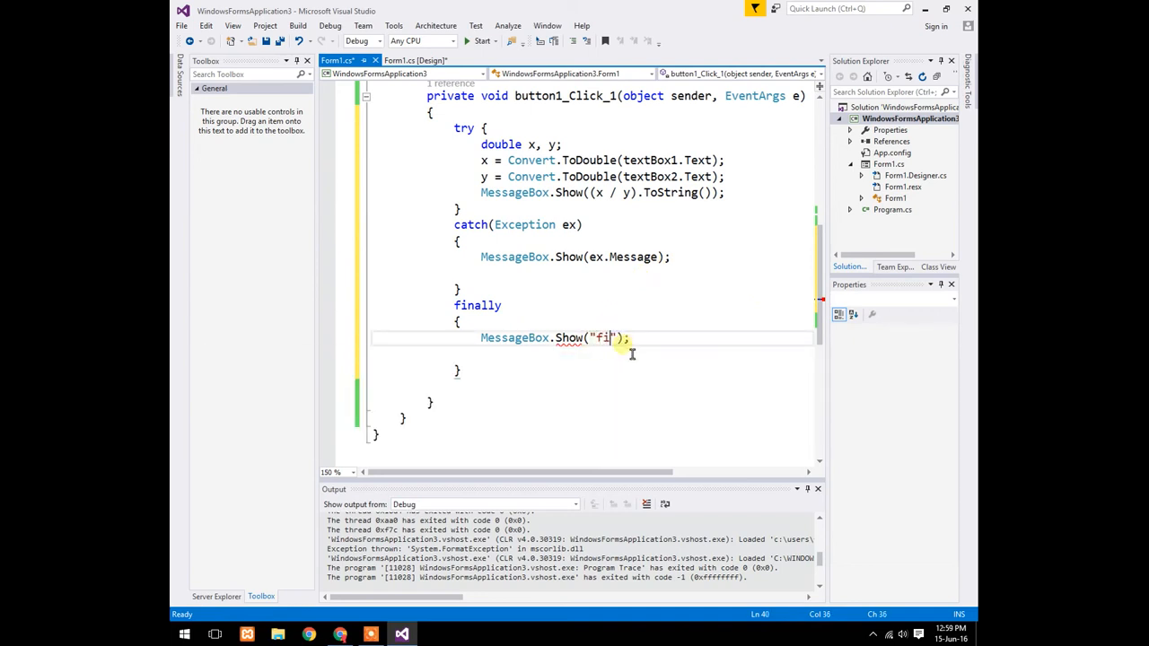
text(nal bl)
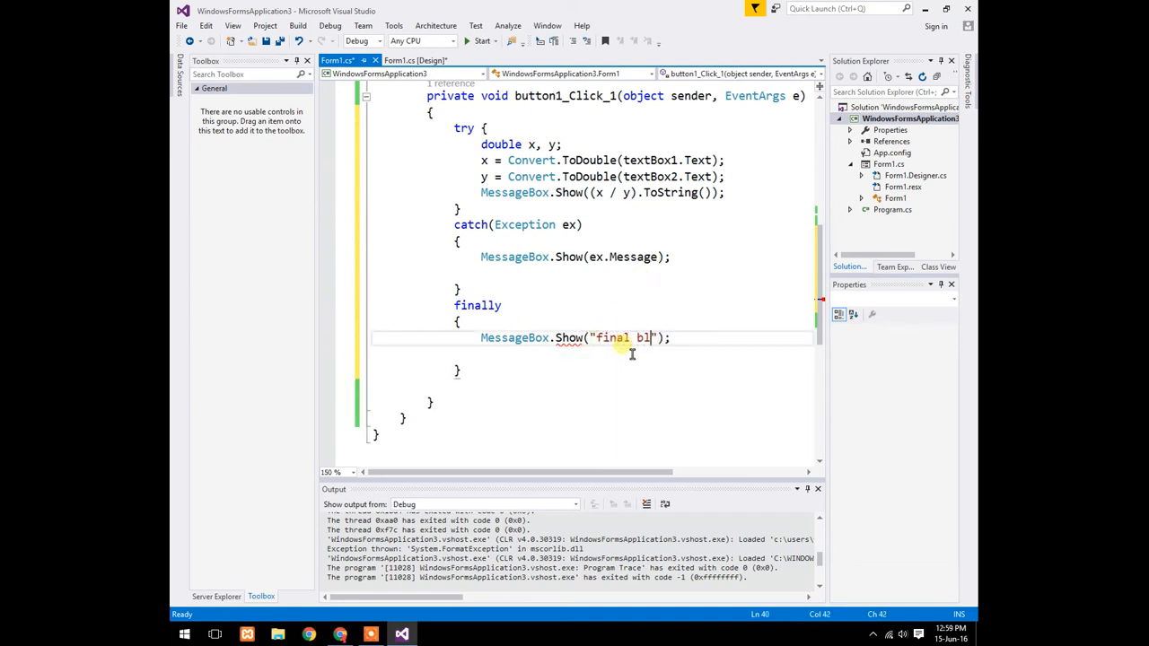
text(oc)
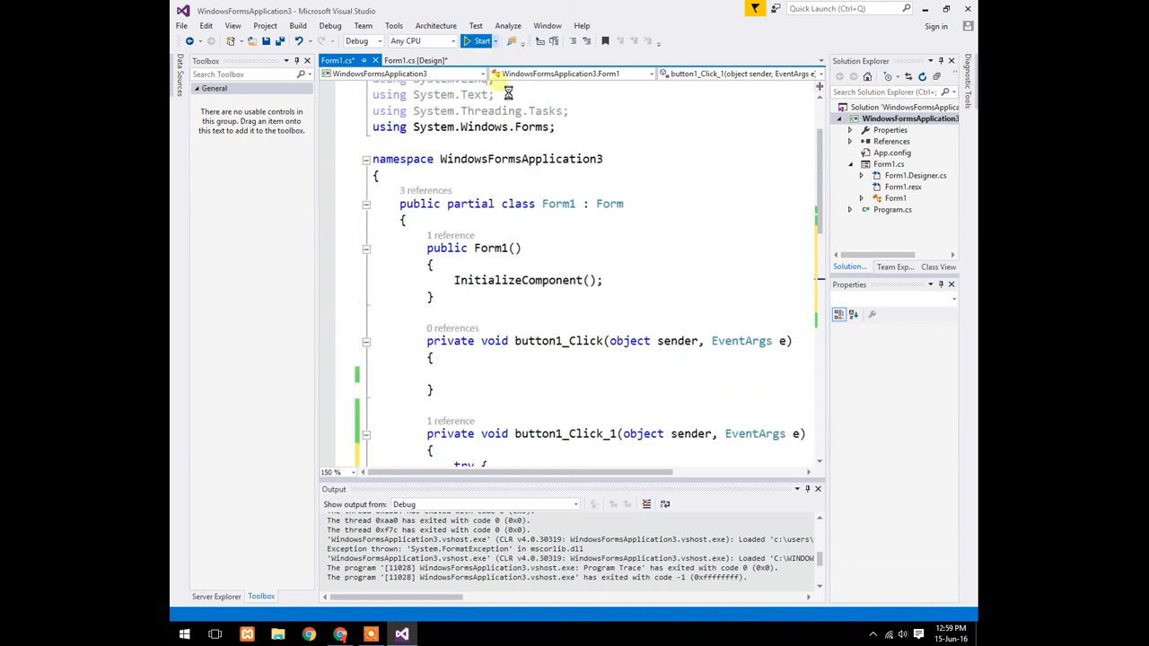
Rerun the form, divide 2 by 5 and dismiss the 'final block executed' message.
click(477, 41)
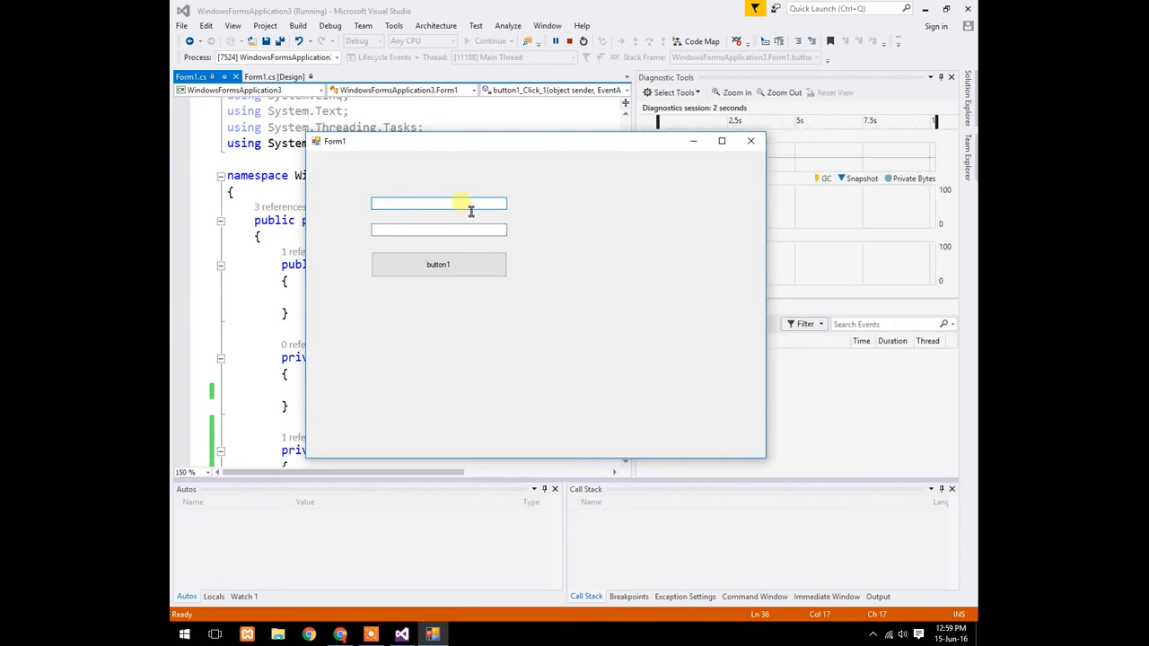
text(2)
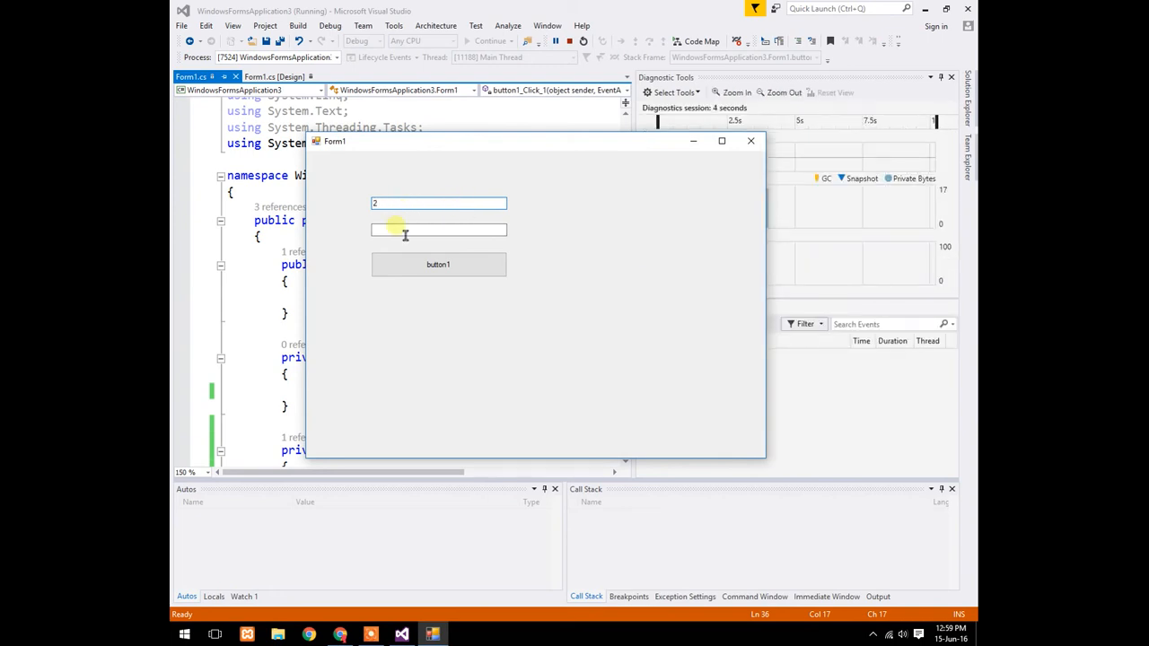
text(5)
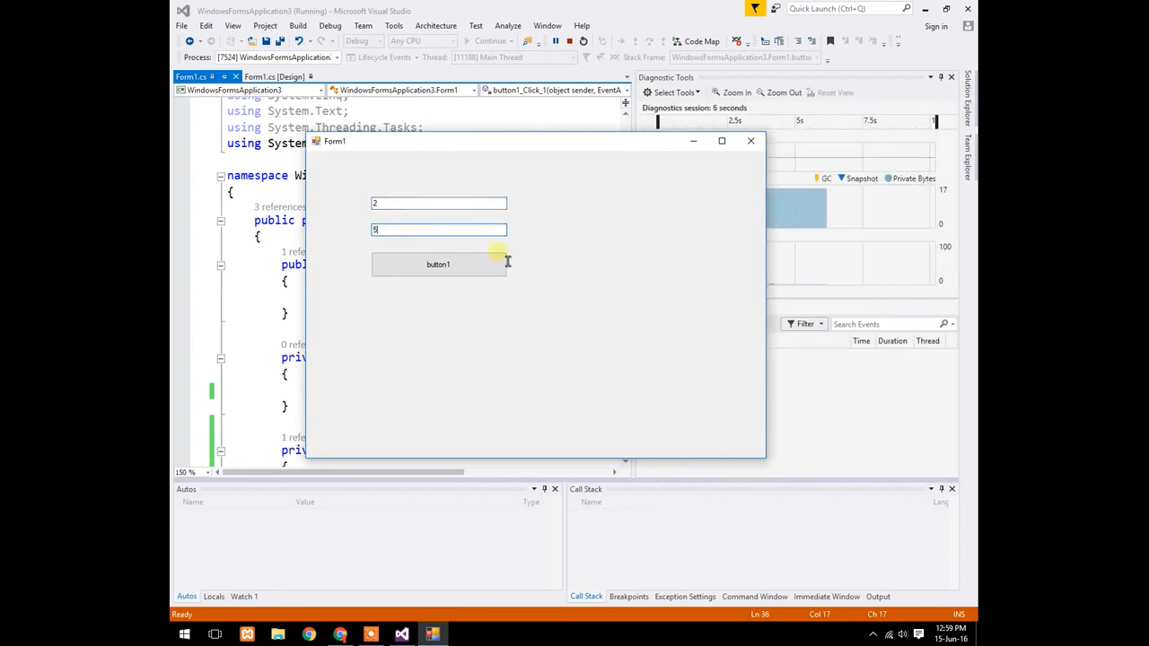
click(438, 264)
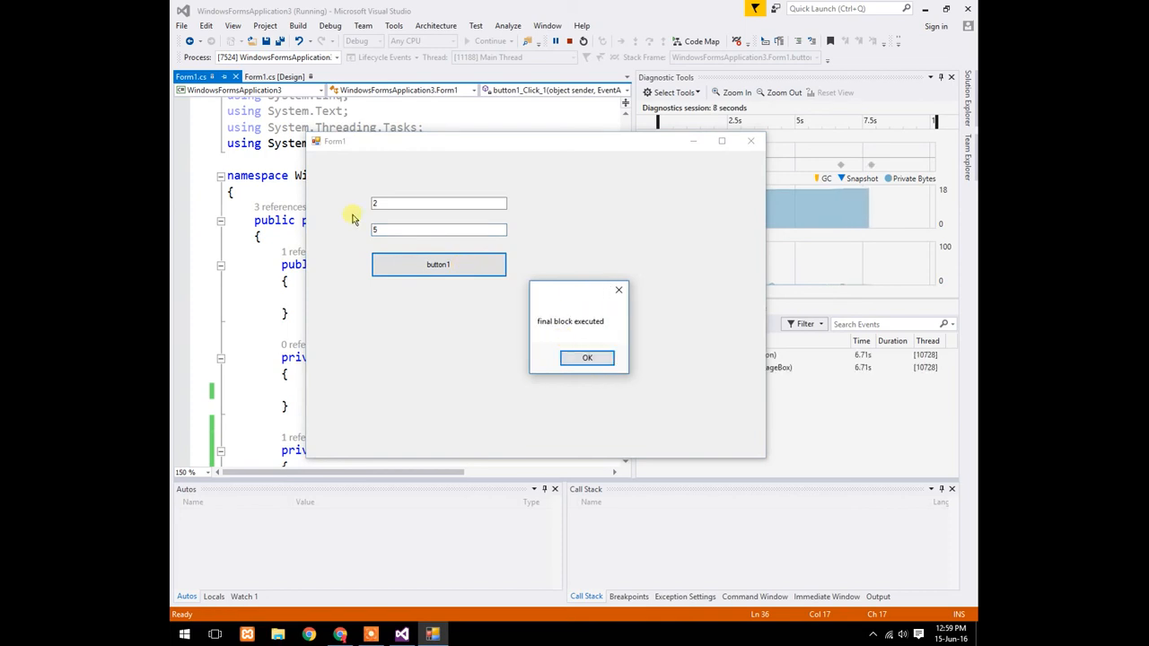
click(587, 357)
text(a)
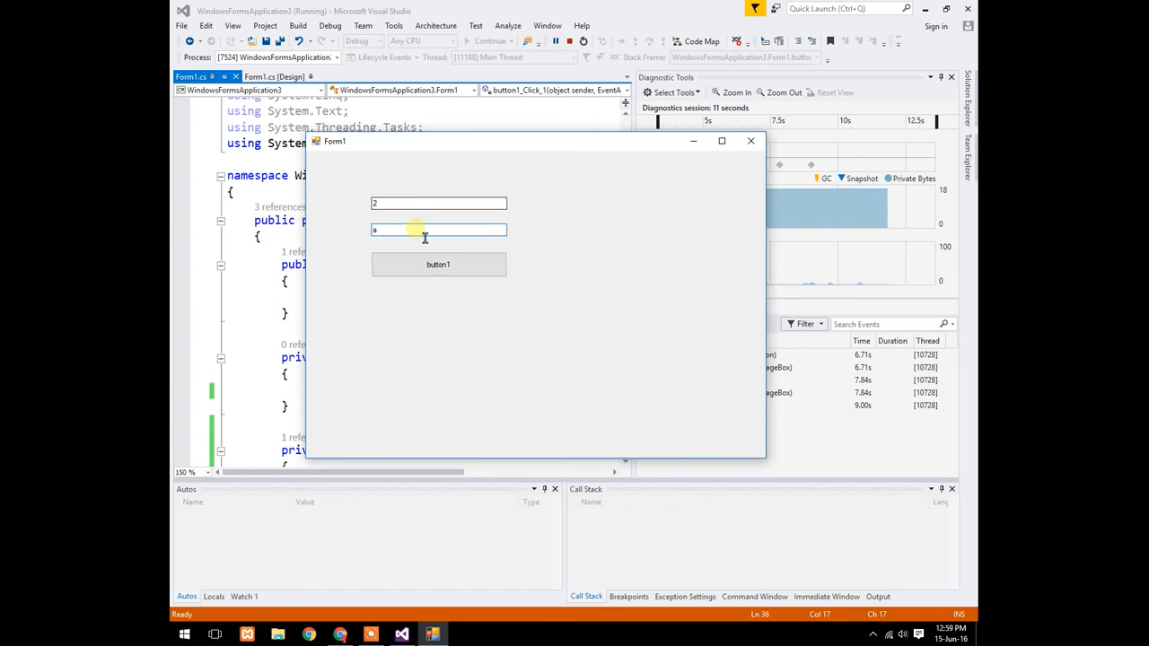
Divide 2 by 'a' and dismiss the format error and final block messages.
click(438, 264)
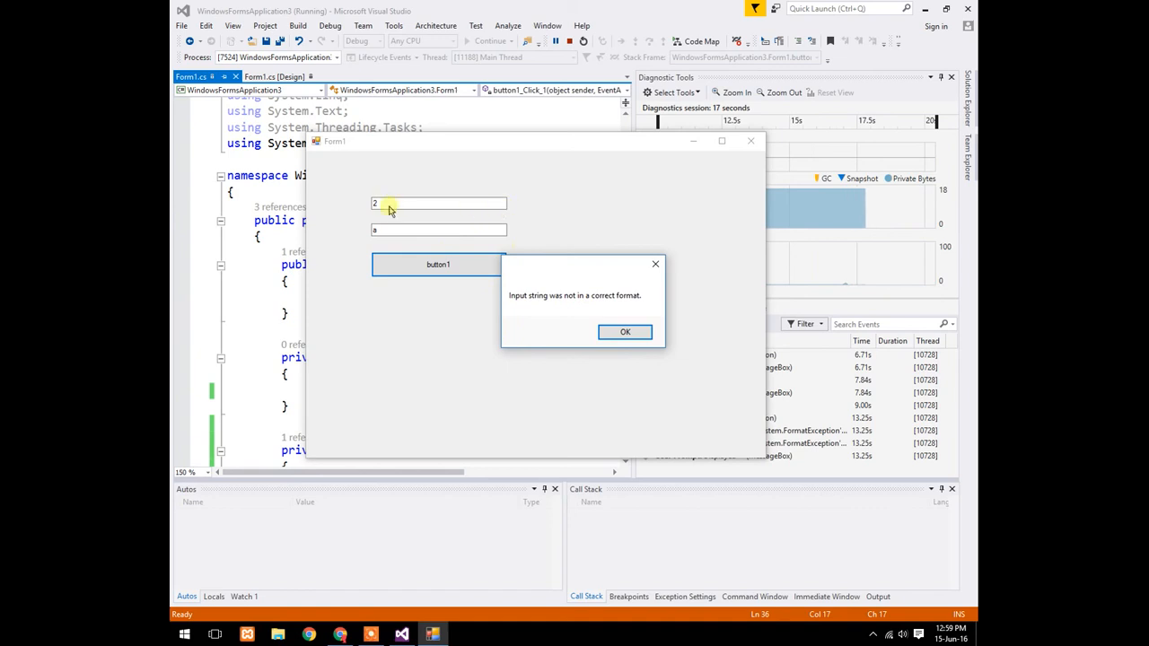
mouse_move(560, 305)
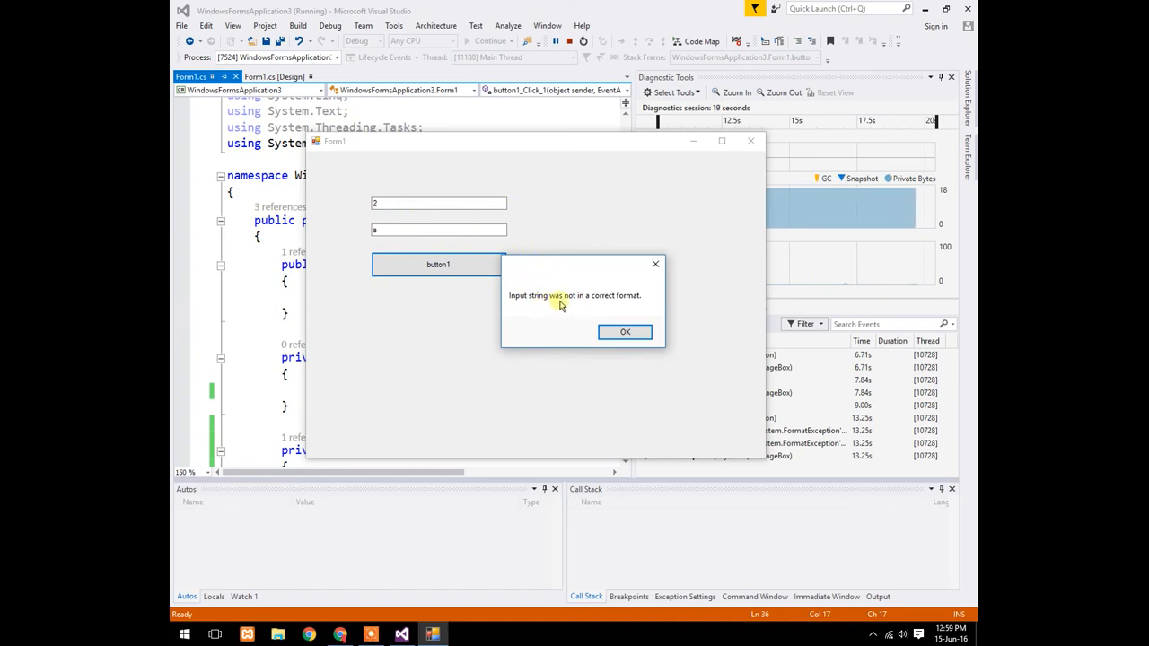
mouse_move(646, 310)
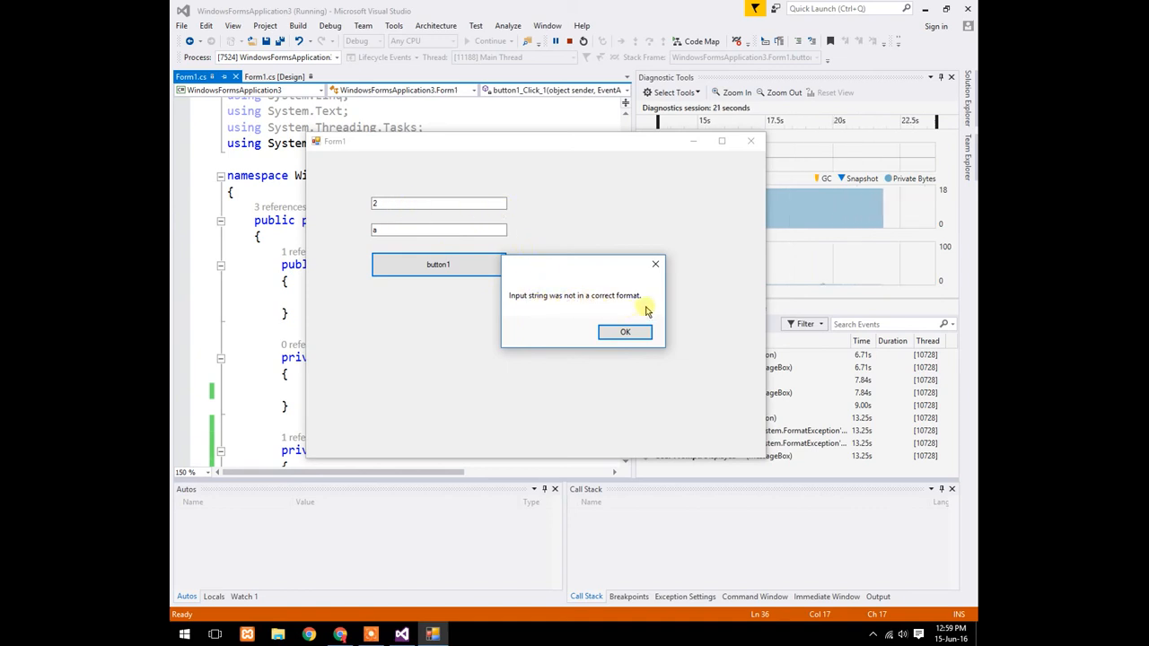
click(625, 331)
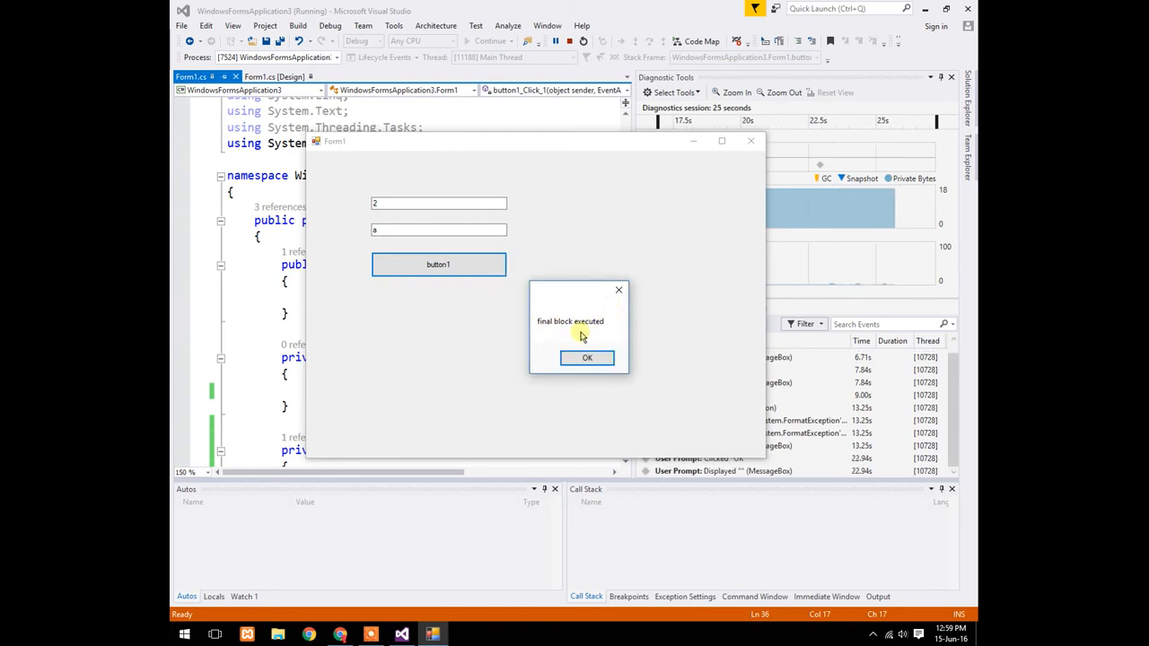
click(587, 359)
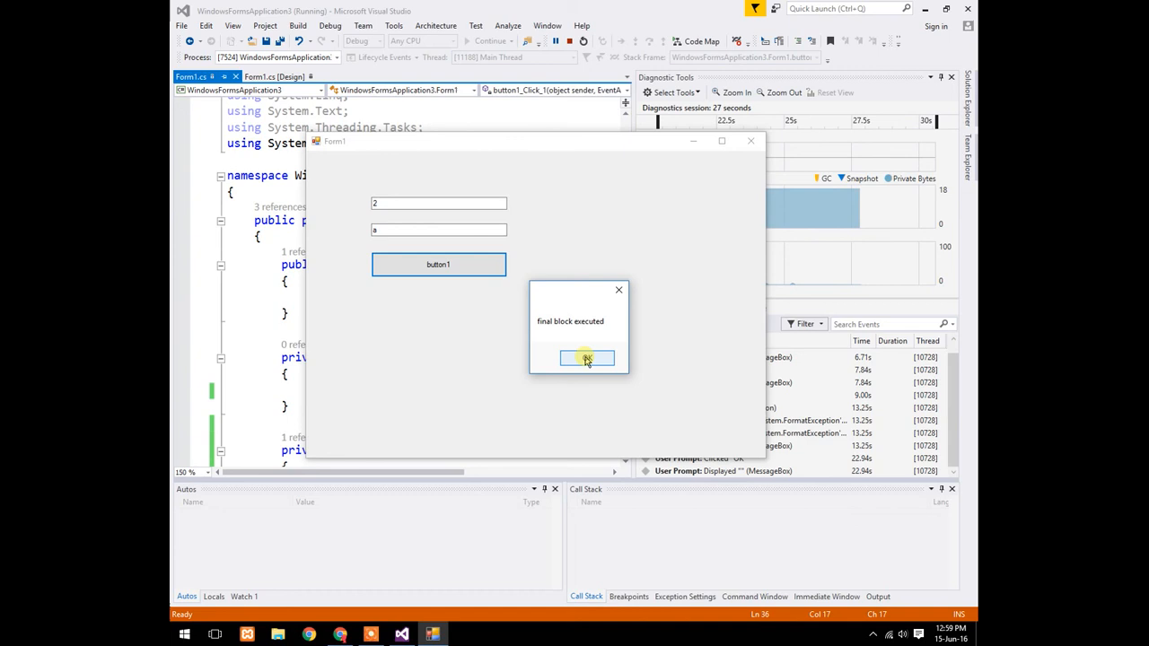
click(586, 358)
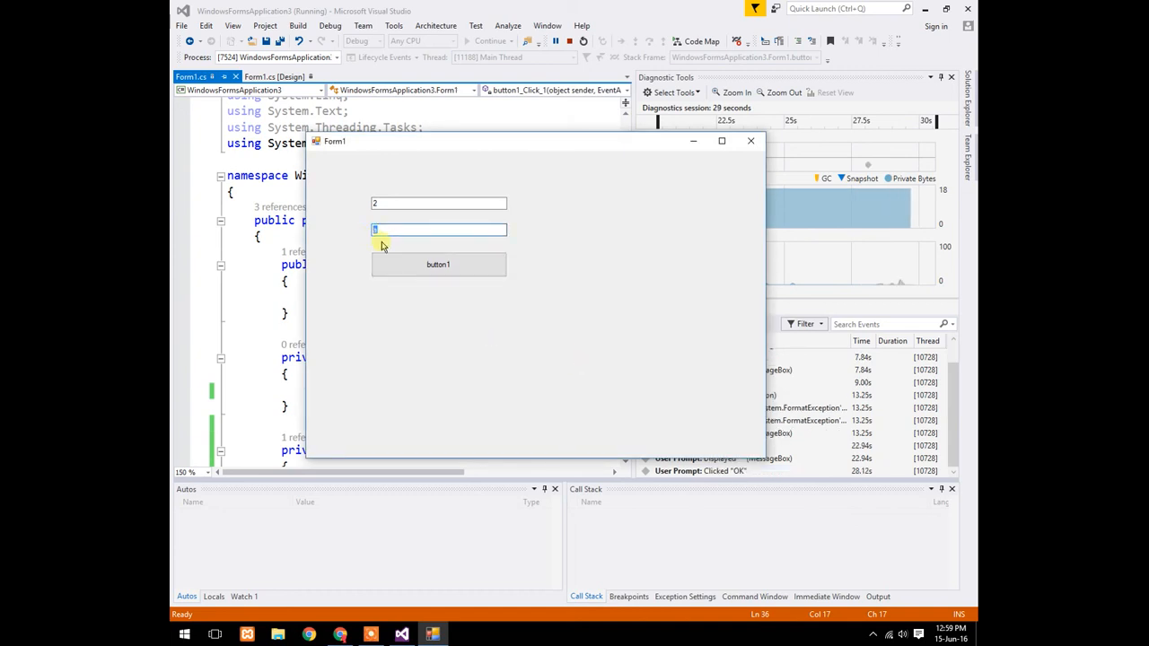
Divide 2 by 0 and dismiss the ∞ result and final block messages.
click(438, 263)
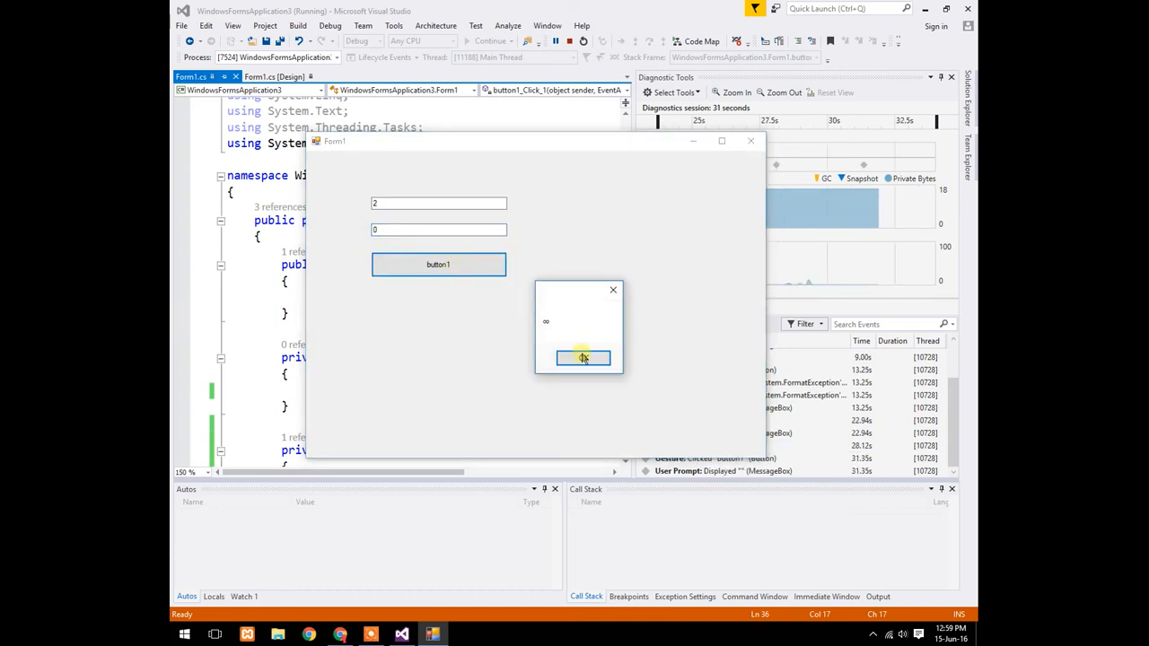
click(584, 357)
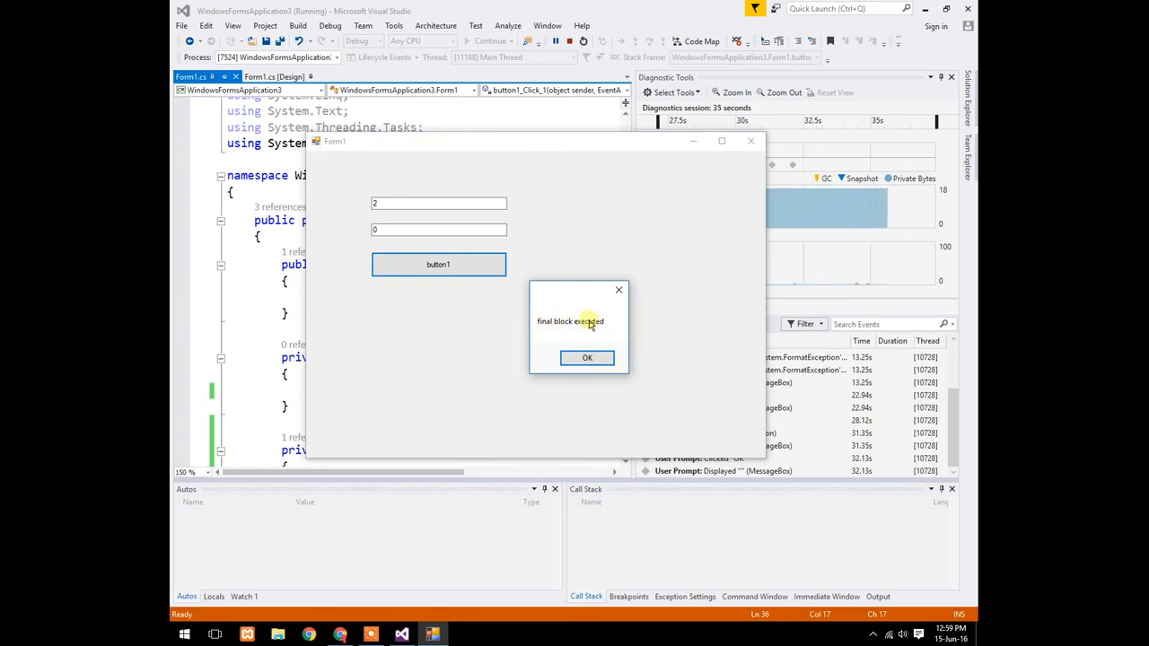
click(587, 357)
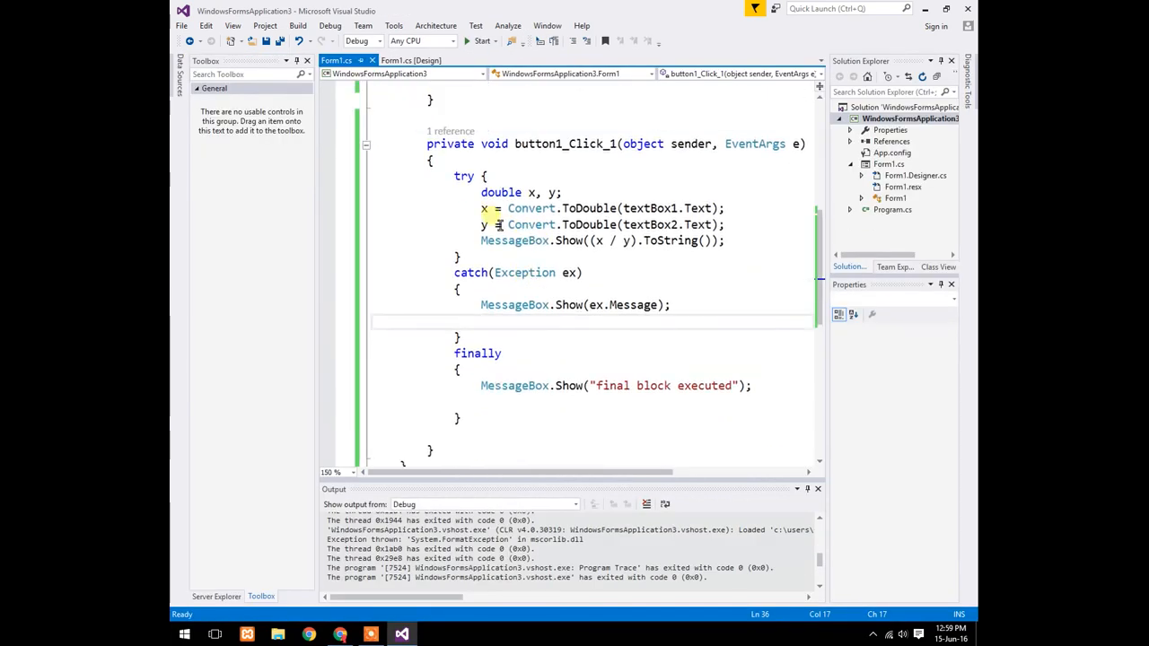
Close the running form to return to the finished Form1.cs code.
click(460, 256)
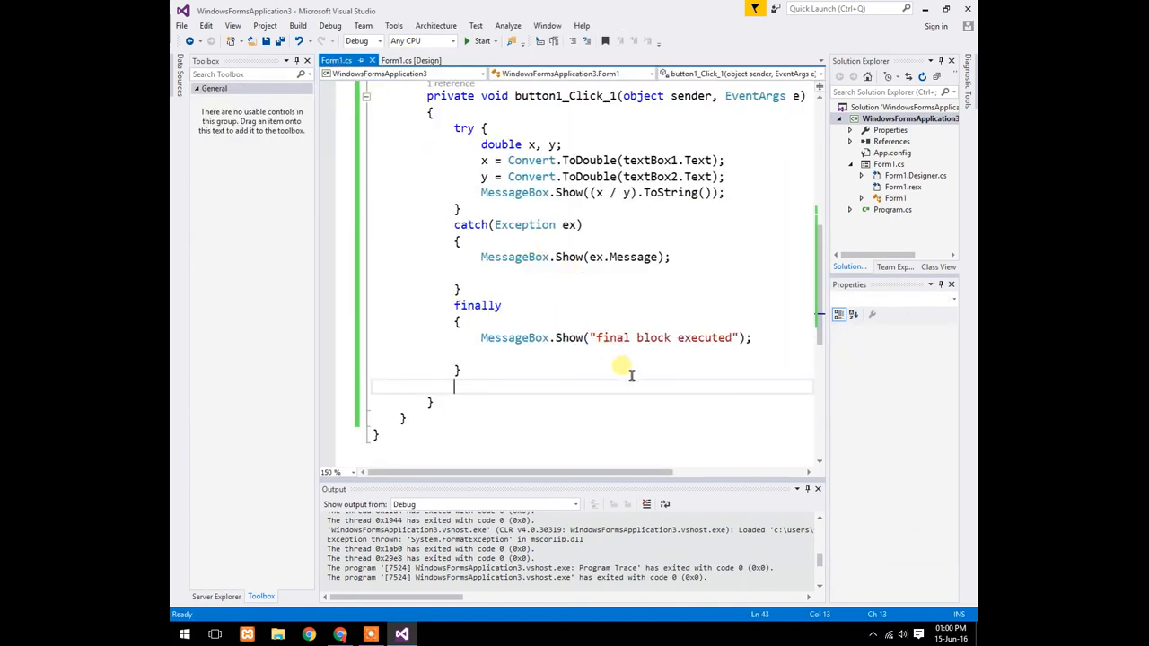
mouse_move(788, 420)
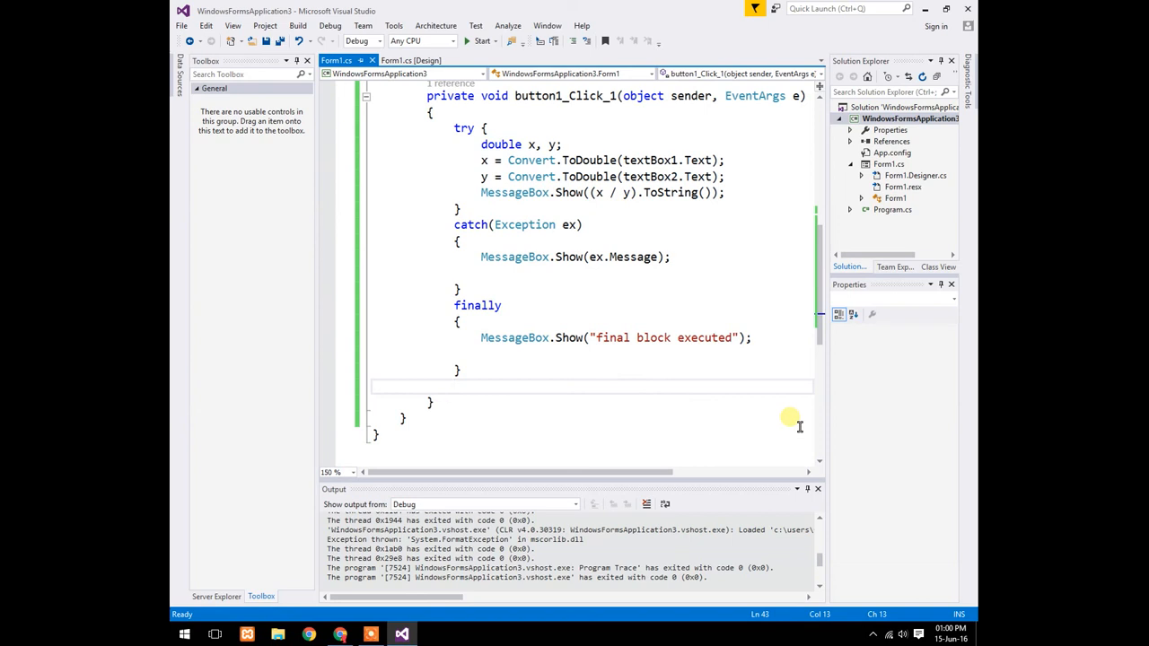